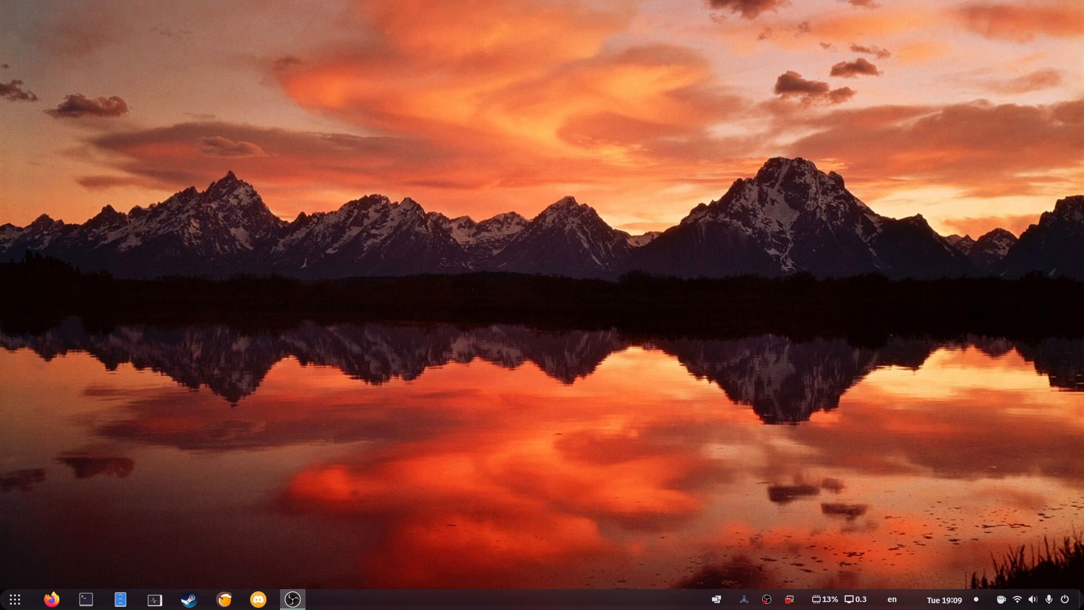
Search Activities for 'cadence' and launch the Cadence application.
type("gl")
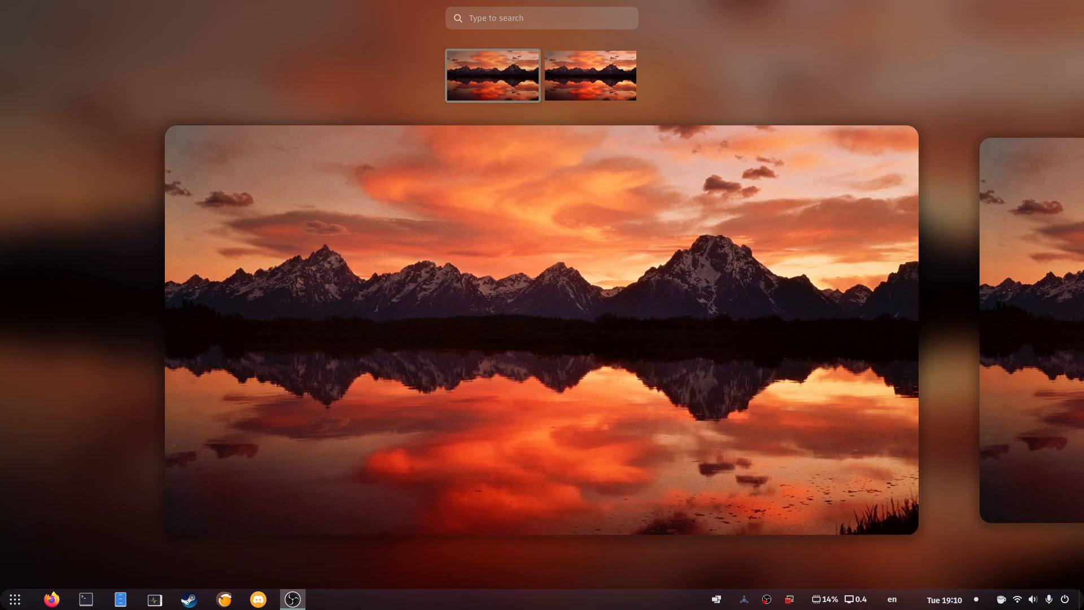
type("cadence")
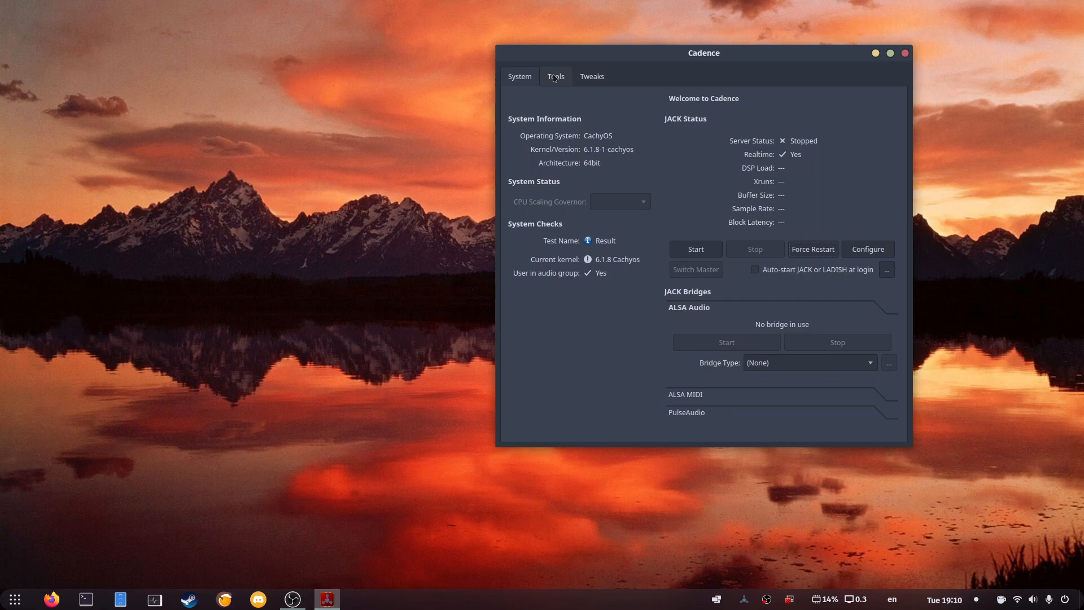
Show the Tweaks section listing the LADSPA plugin search paths.
left_click(591, 76)
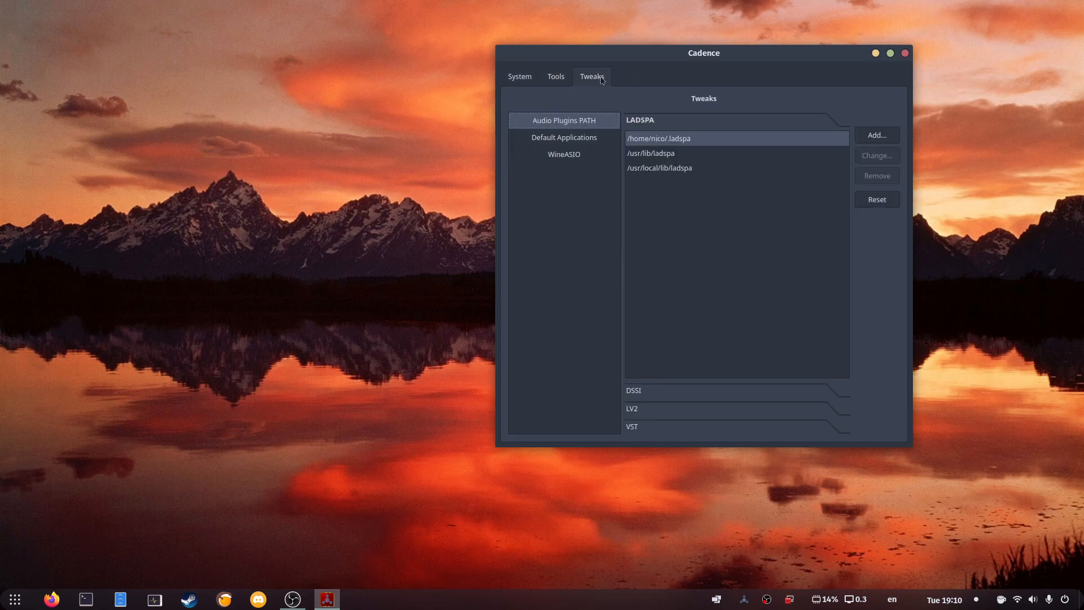
mouse_move(598, 80)
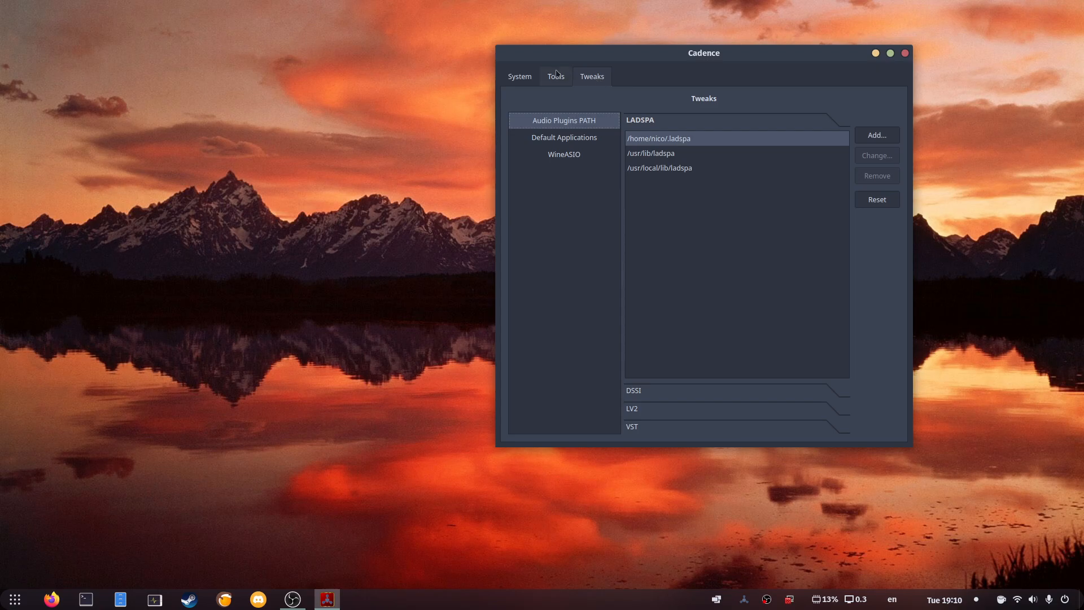
In JACK settings' Driver page, set the ALSA input device to hw:CODEC,0 [USB Audio].
left_click(556, 76)
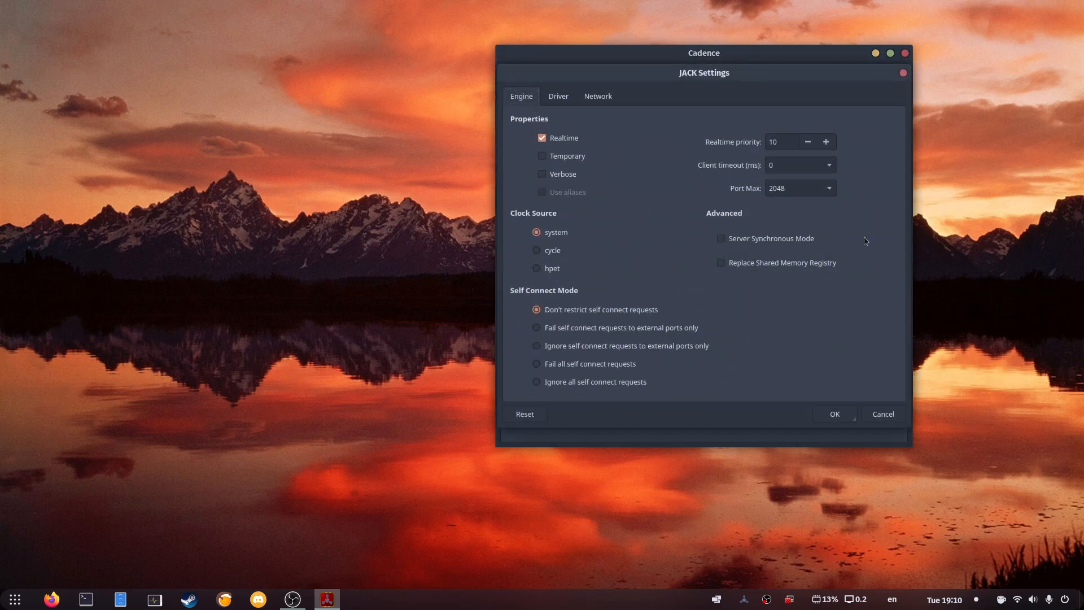
mouse_move(586, 220)
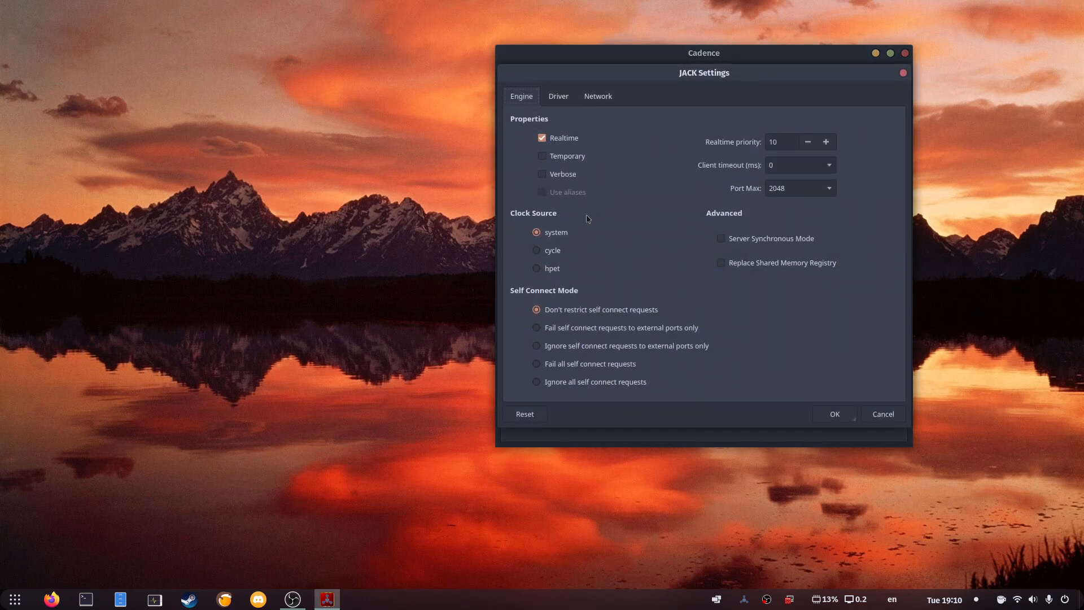
left_click(558, 96)
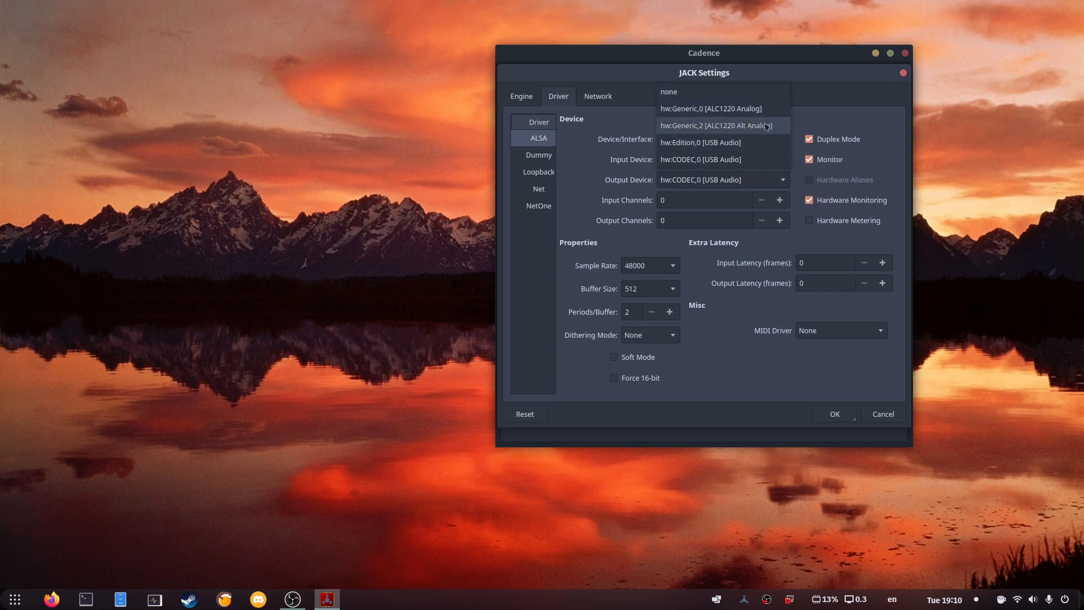
mouse_move(721, 160)
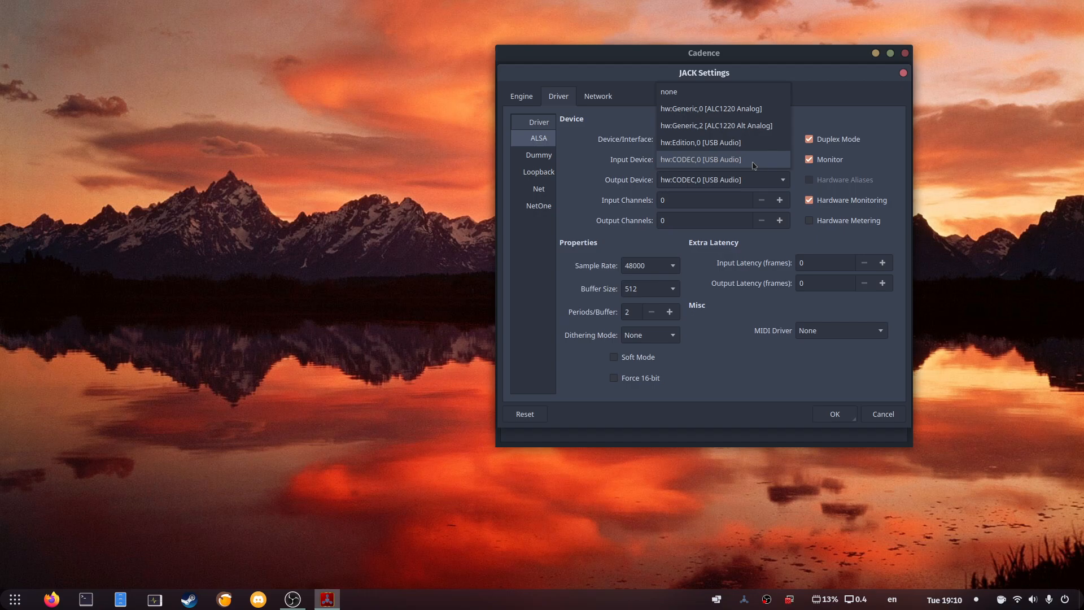
left_click(700, 159)
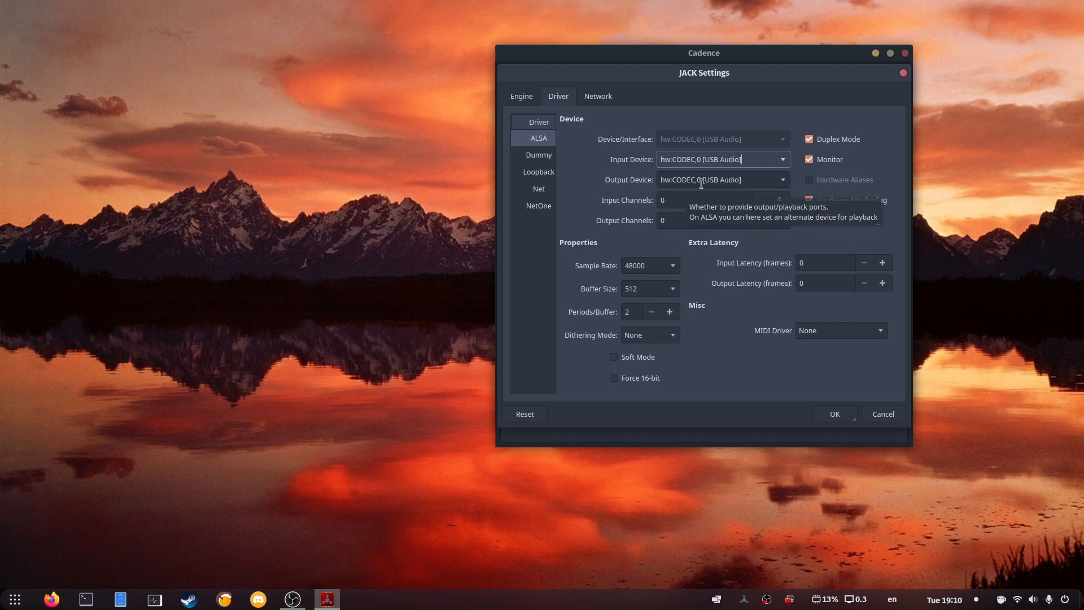
mouse_move(782, 176)
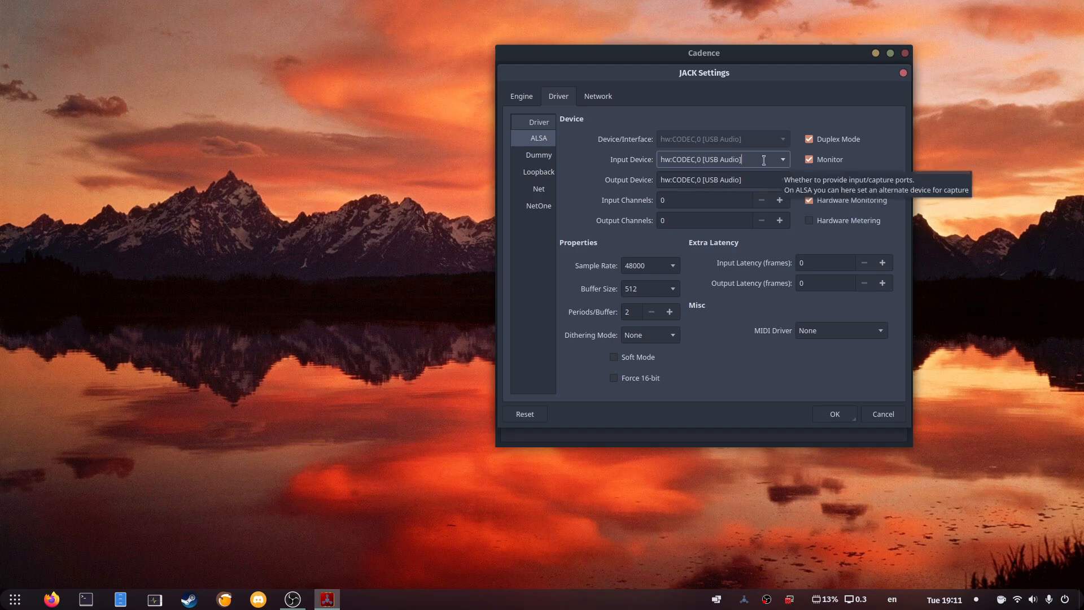
mouse_move(702, 279)
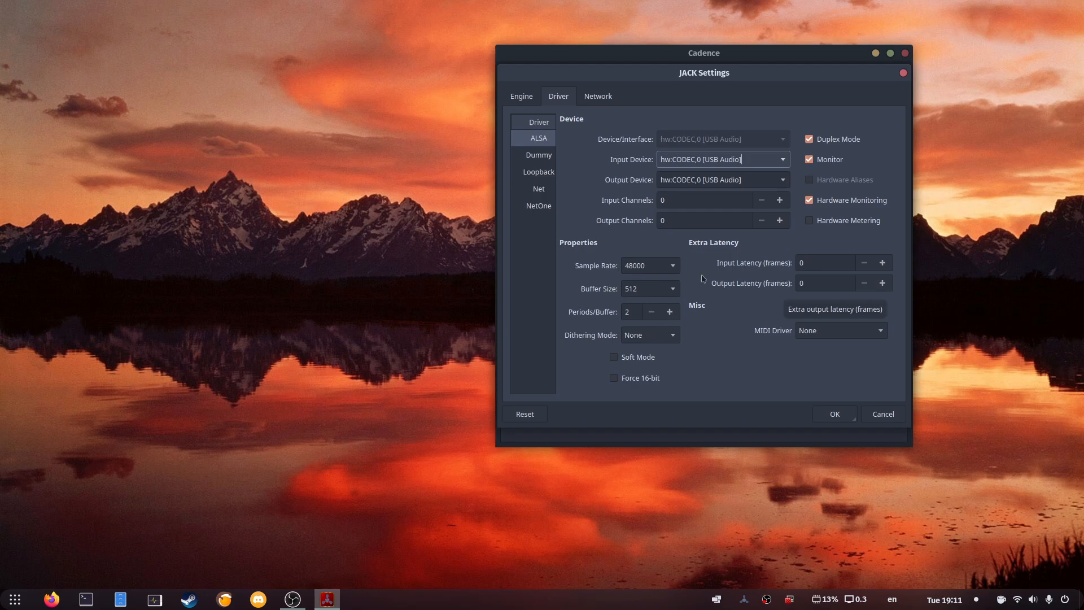
left_click(649, 265)
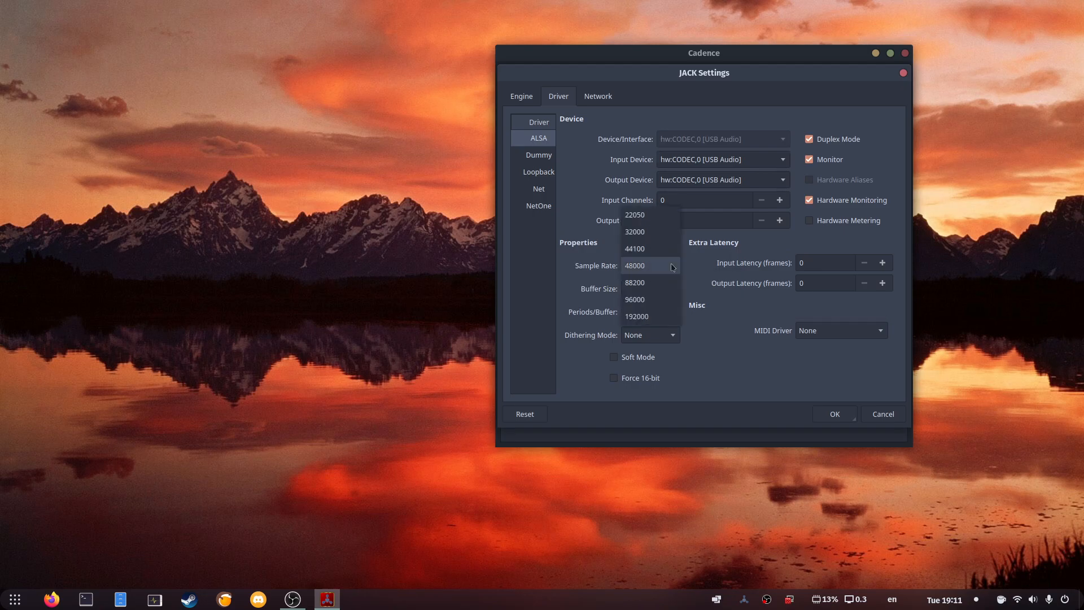
left_click(634, 265)
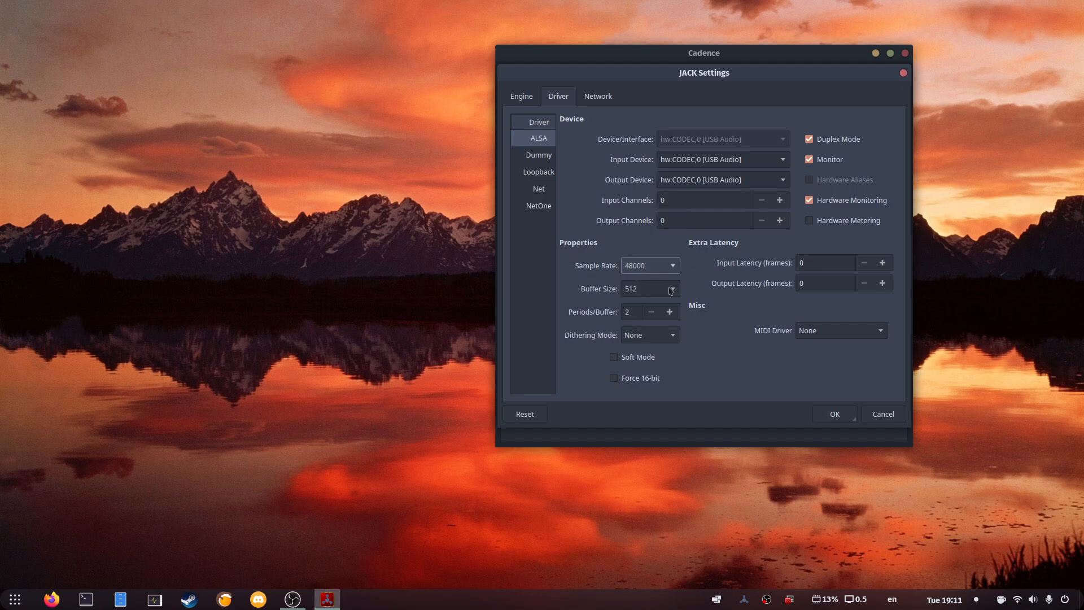
left_click(649, 288)
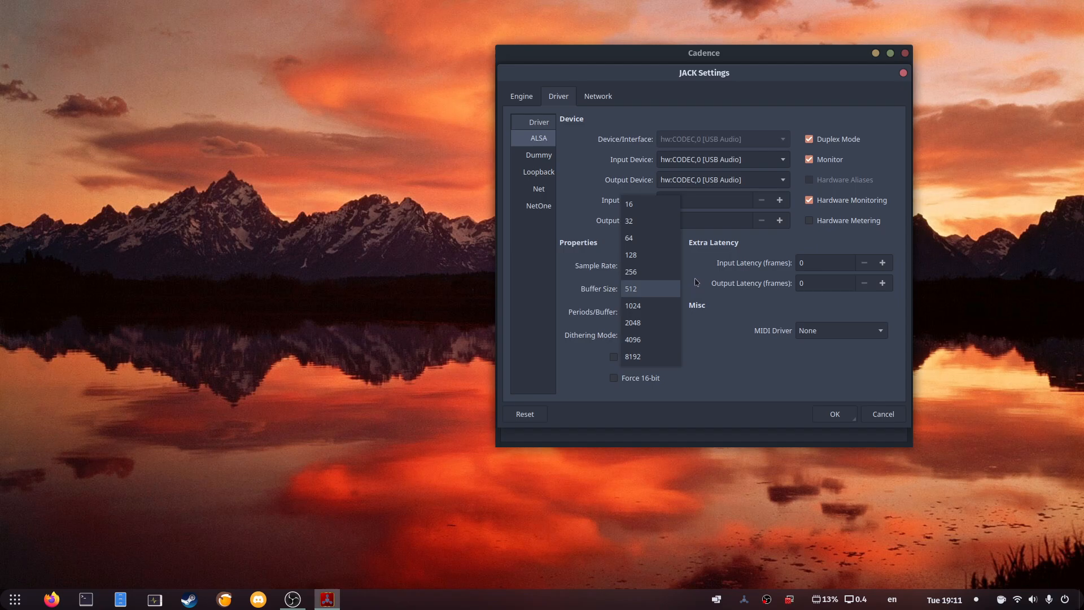
mouse_move(653, 290)
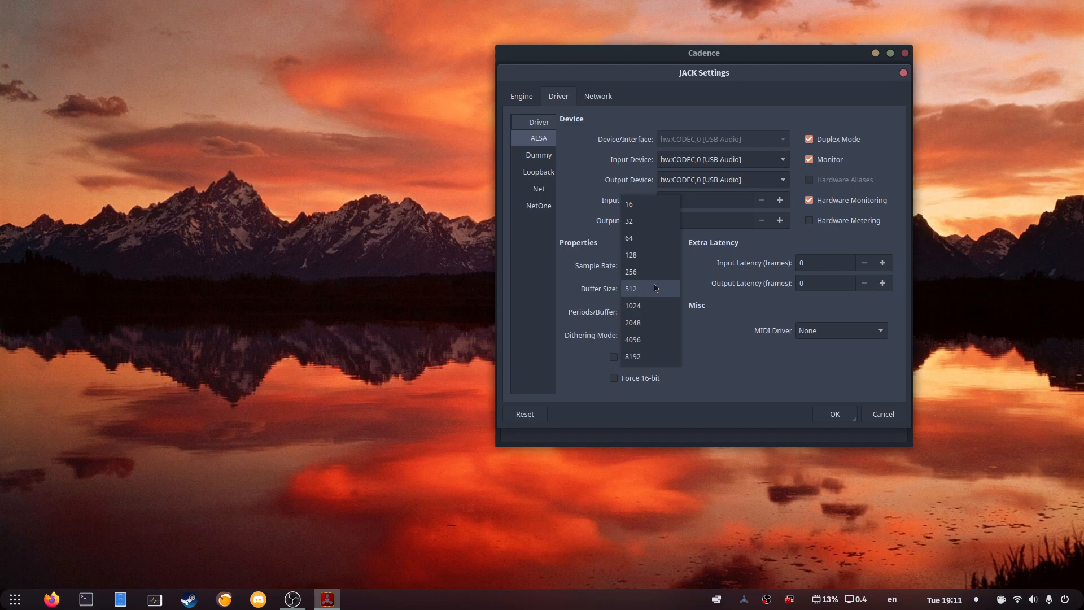
left_click(632, 289)
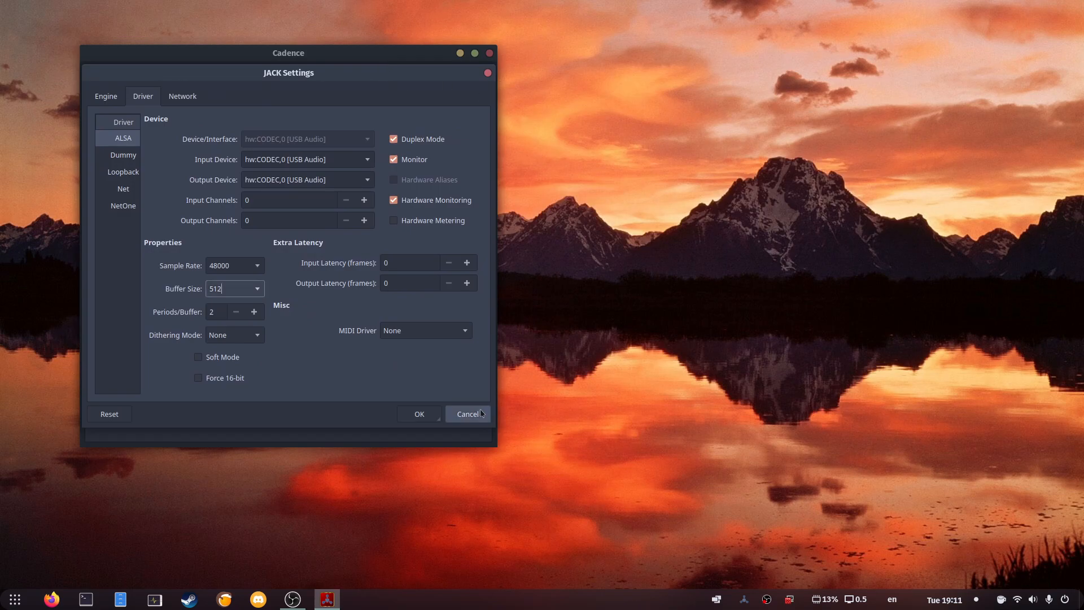
left_click(467, 414)
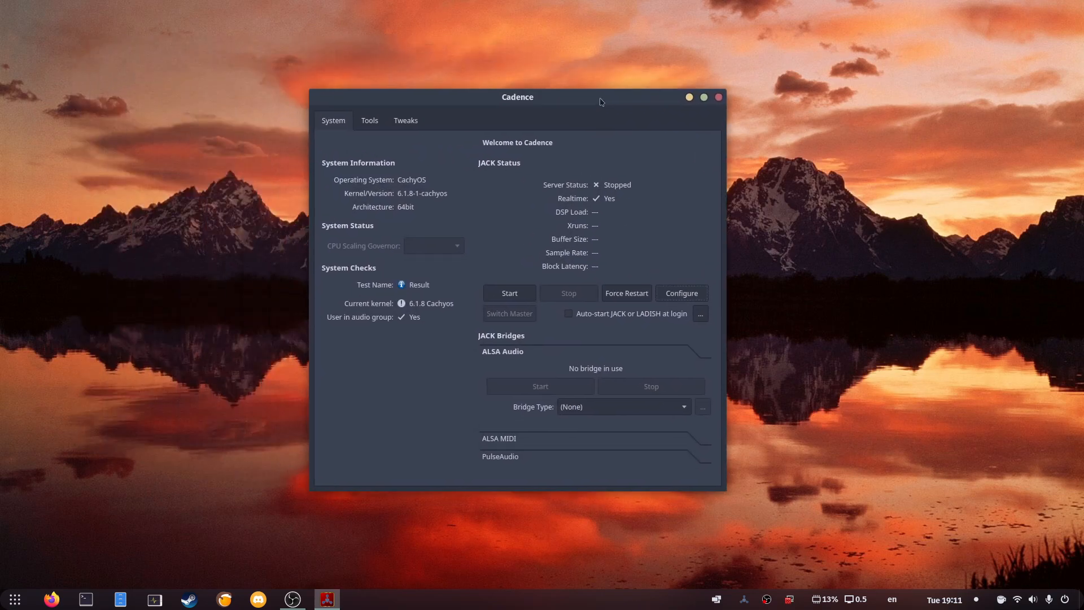
mouse_move(488, 102)
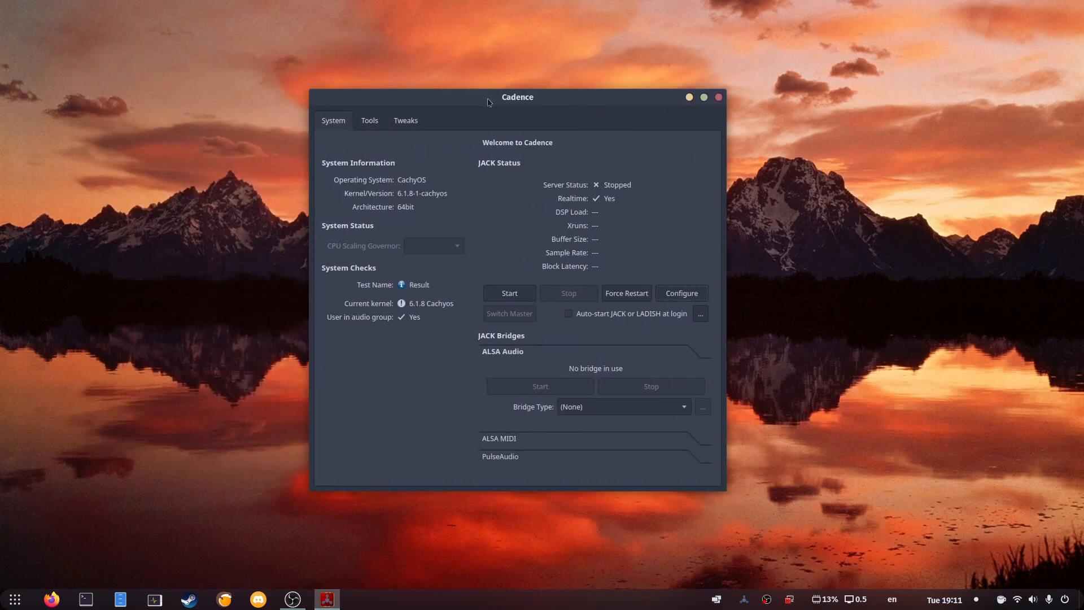
mouse_move(454, 172)
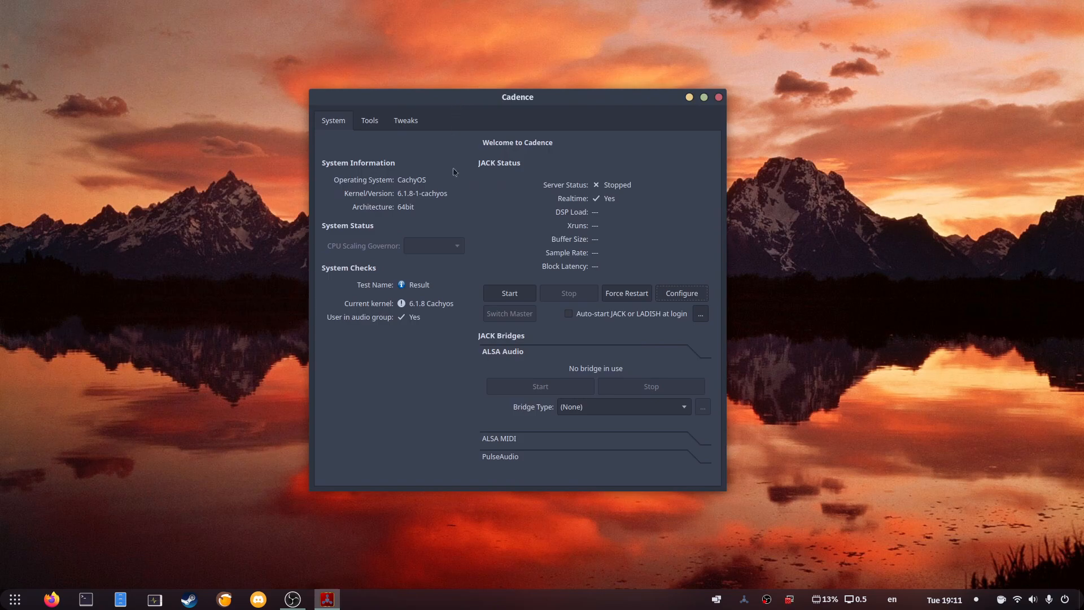
mouse_move(389, 141)
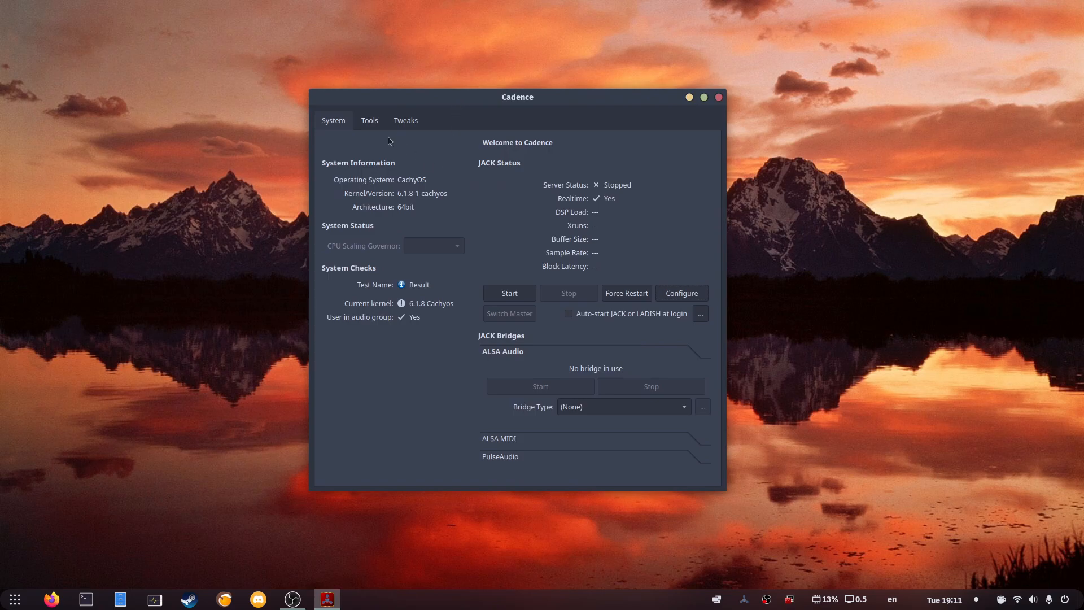
left_click(369, 120)
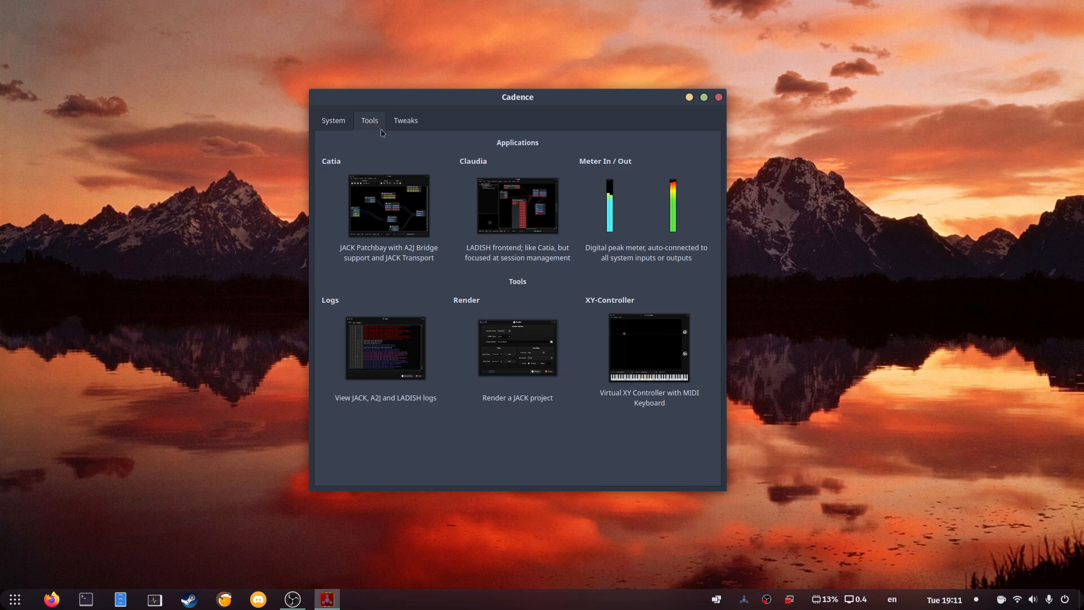
left_click(333, 120)
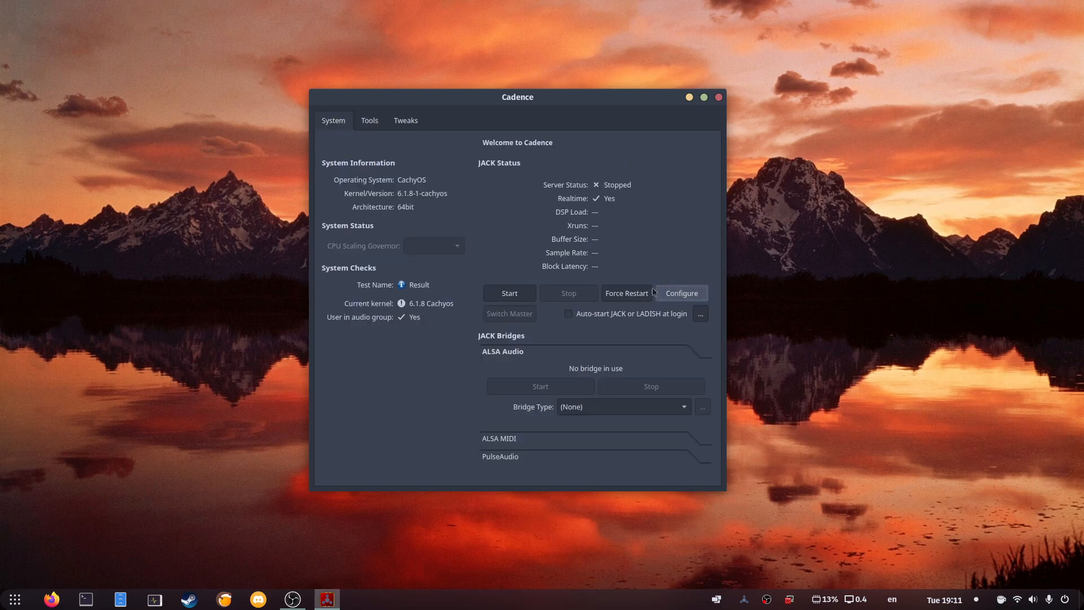
mouse_move(676, 275)
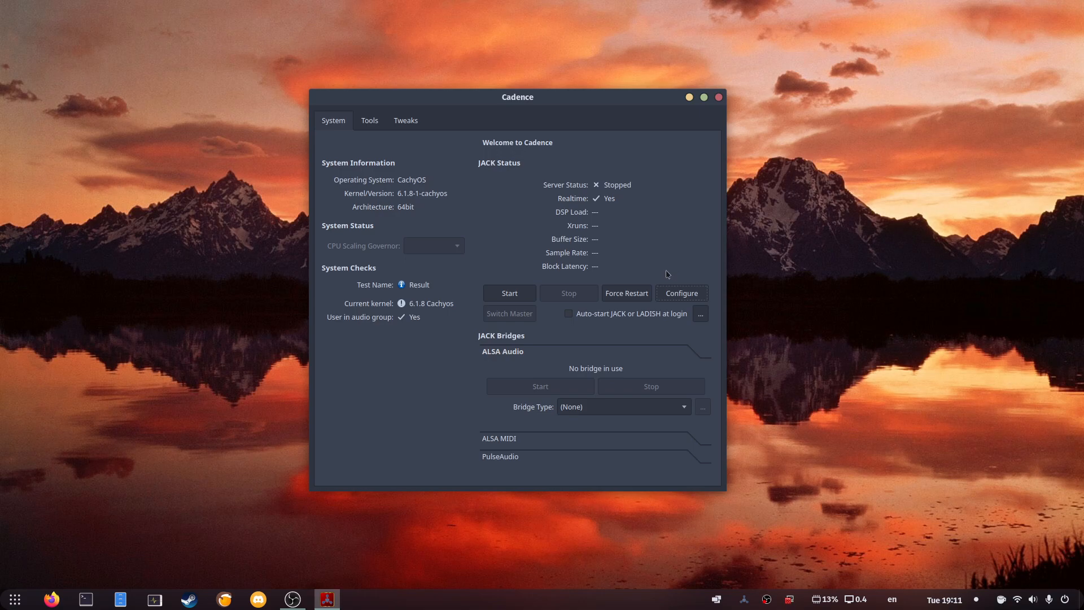
left_click(681, 293)
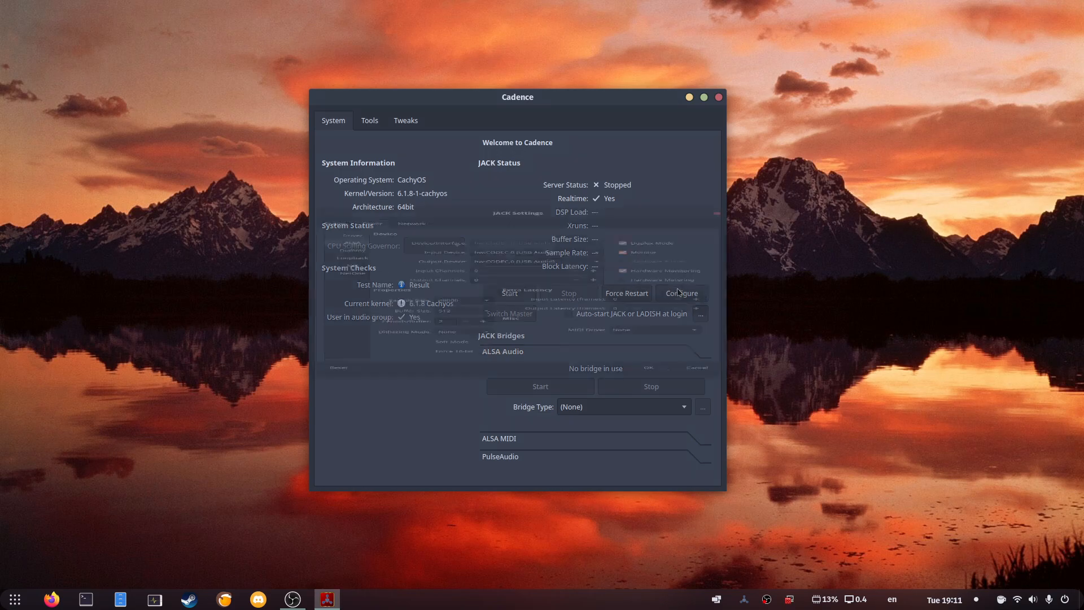
Confirm the ALSA driver at 48000 Hz with buffer 512 and close JACK settings.
left_click(680, 293)
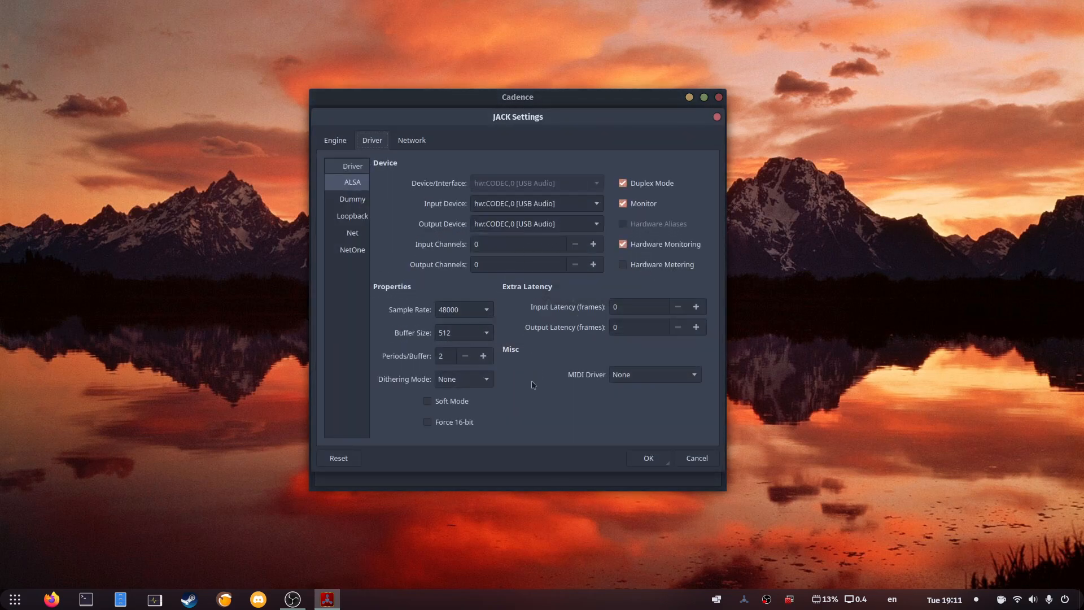
mouse_move(463, 333)
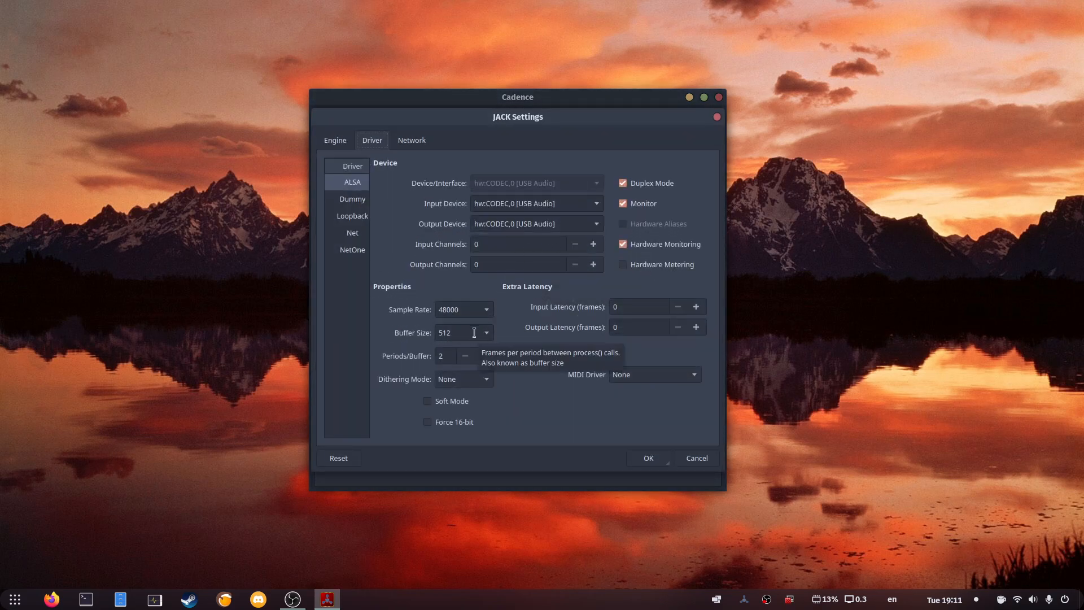
mouse_move(523, 366)
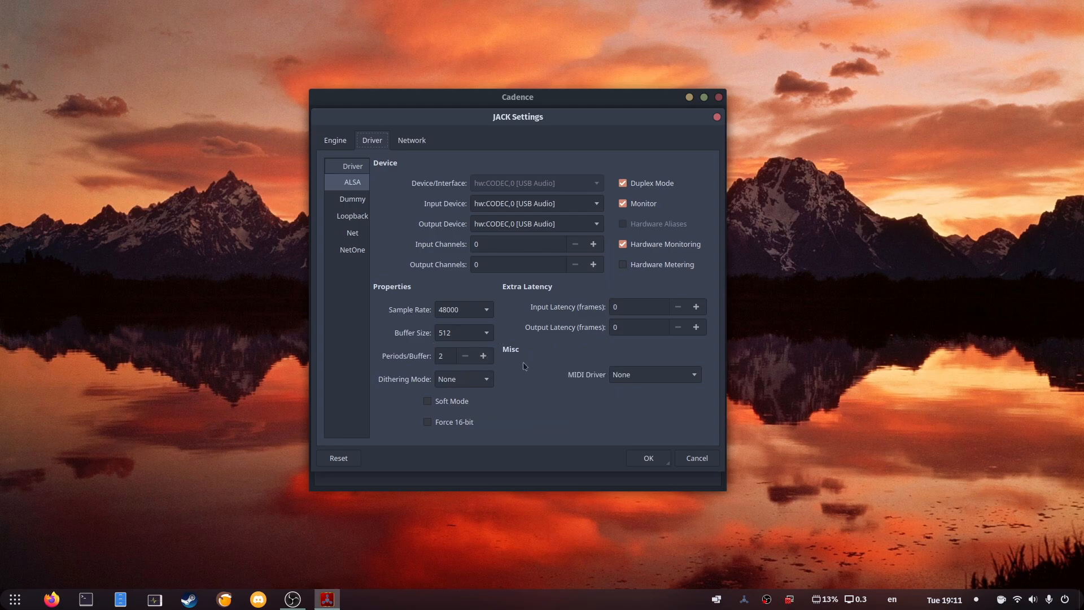
mouse_move(463, 332)
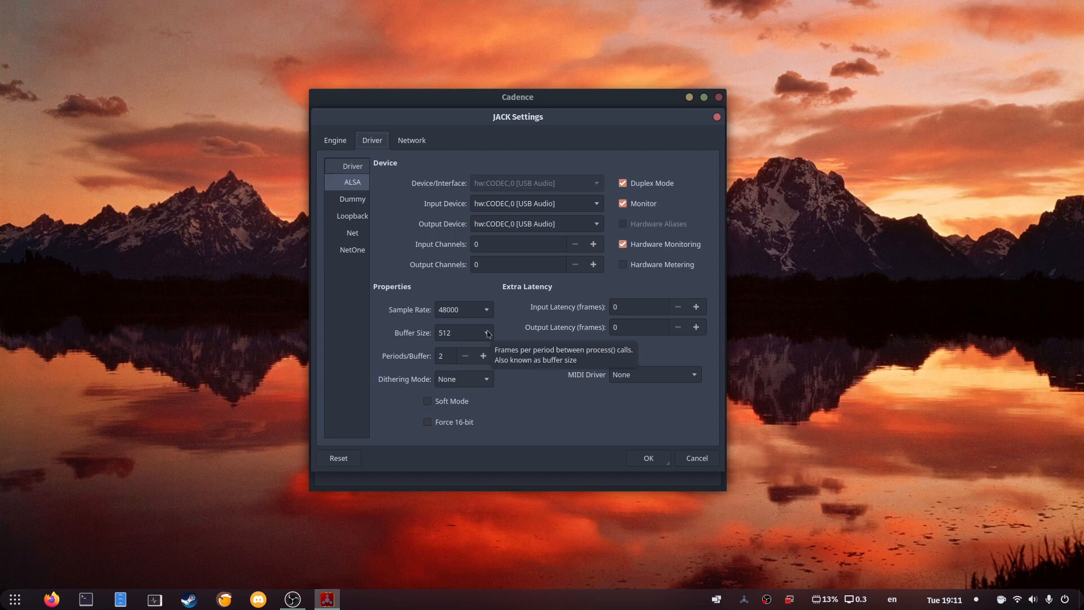
mouse_move(501, 348)
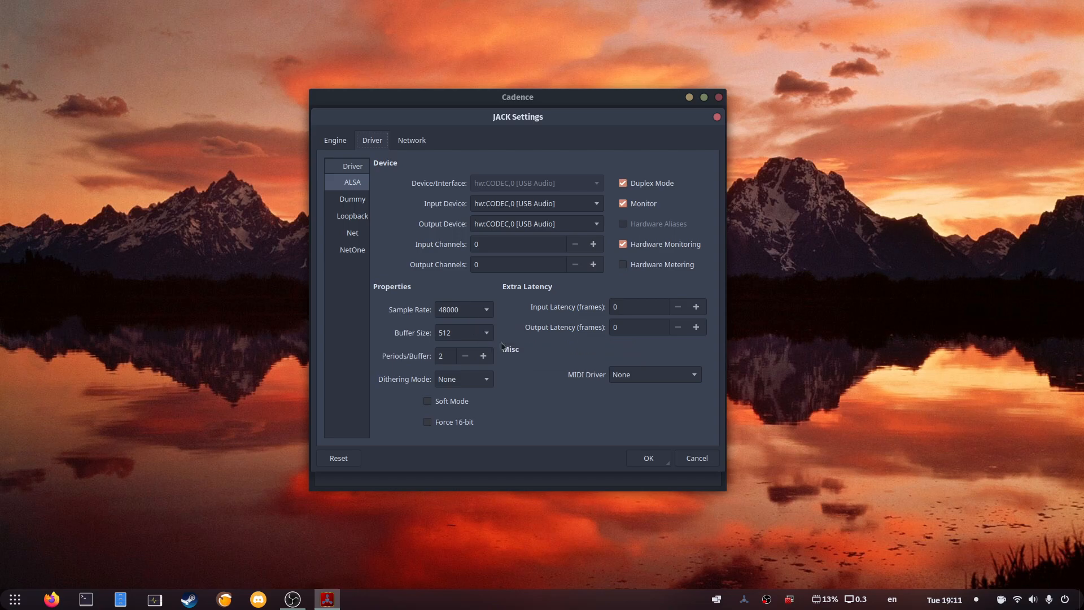
mouse_move(510, 216)
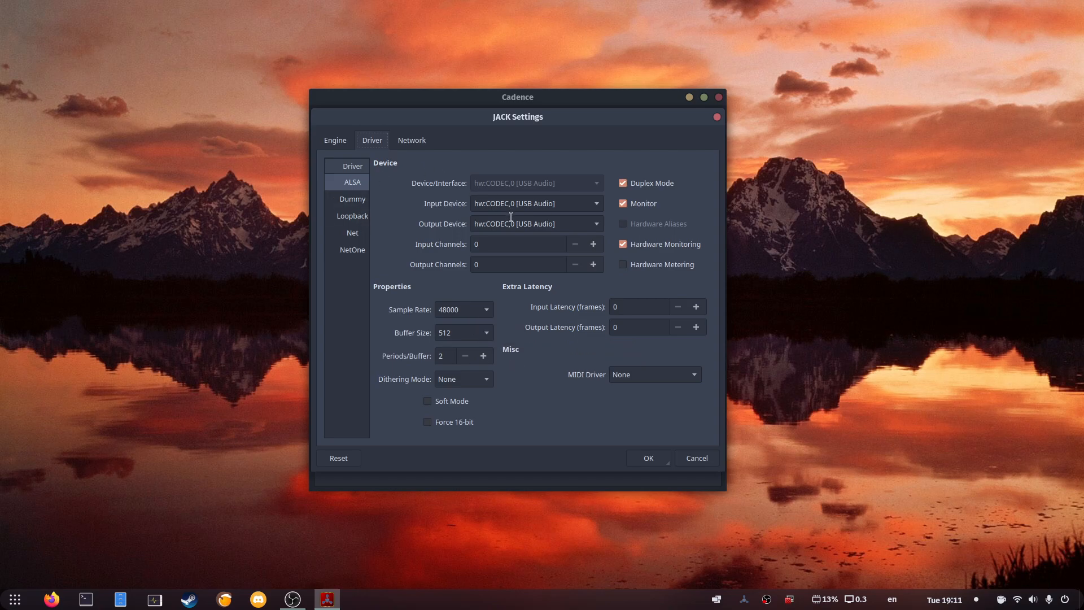
mouse_move(554, 313)
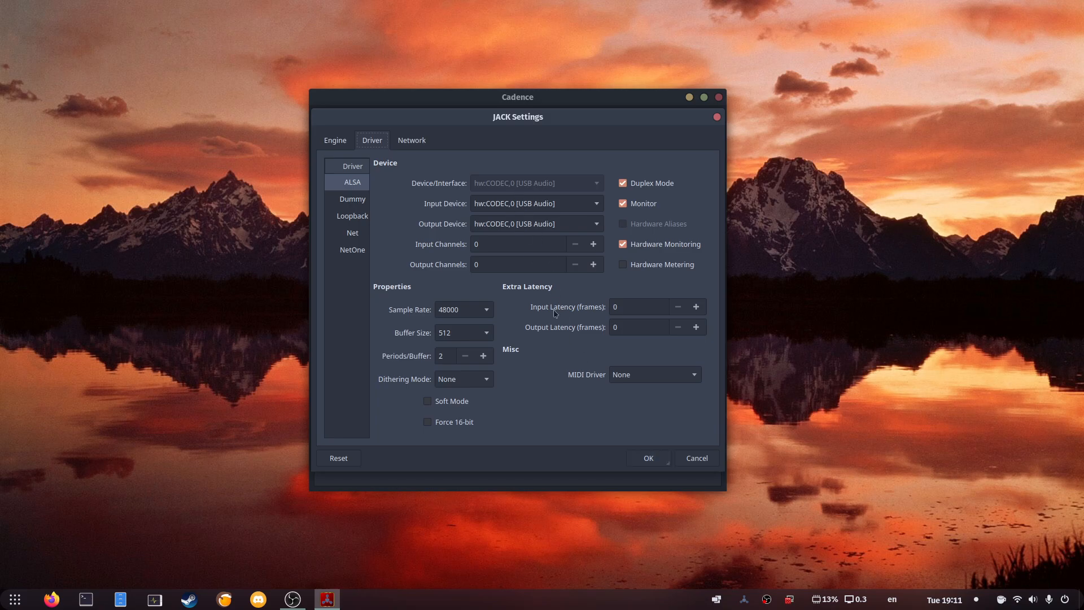
left_click(695, 458)
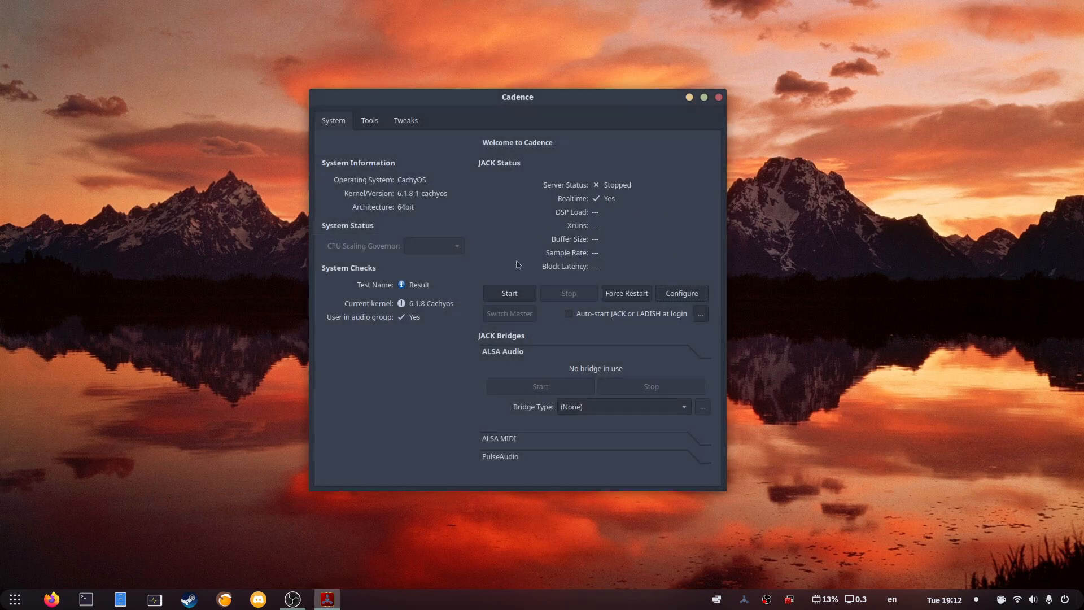
Start the JACK server from the JACK Status panel.
left_click(508, 292)
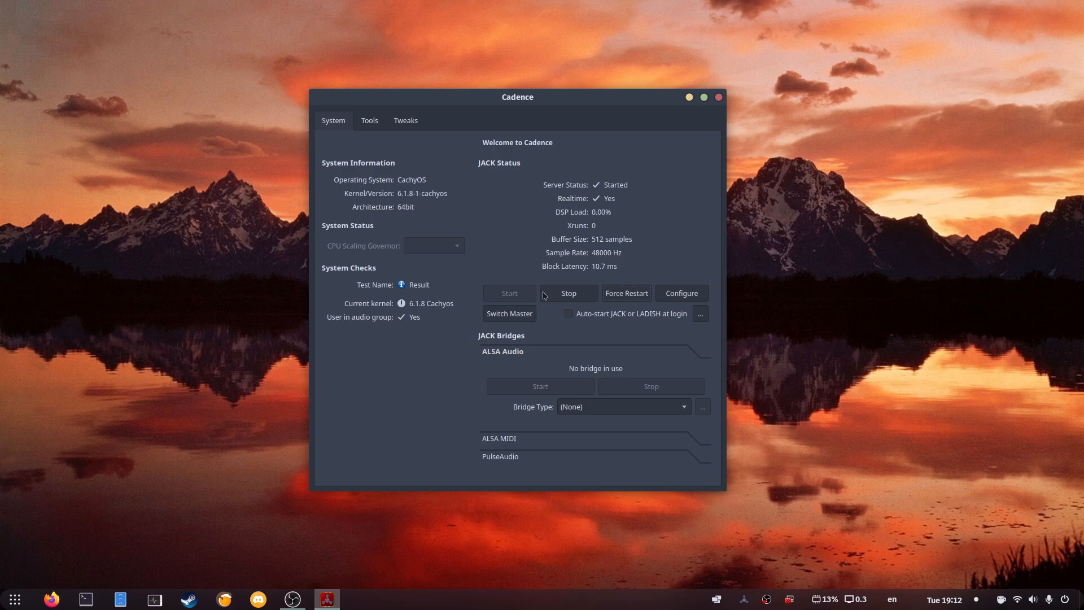
mouse_move(668, 222)
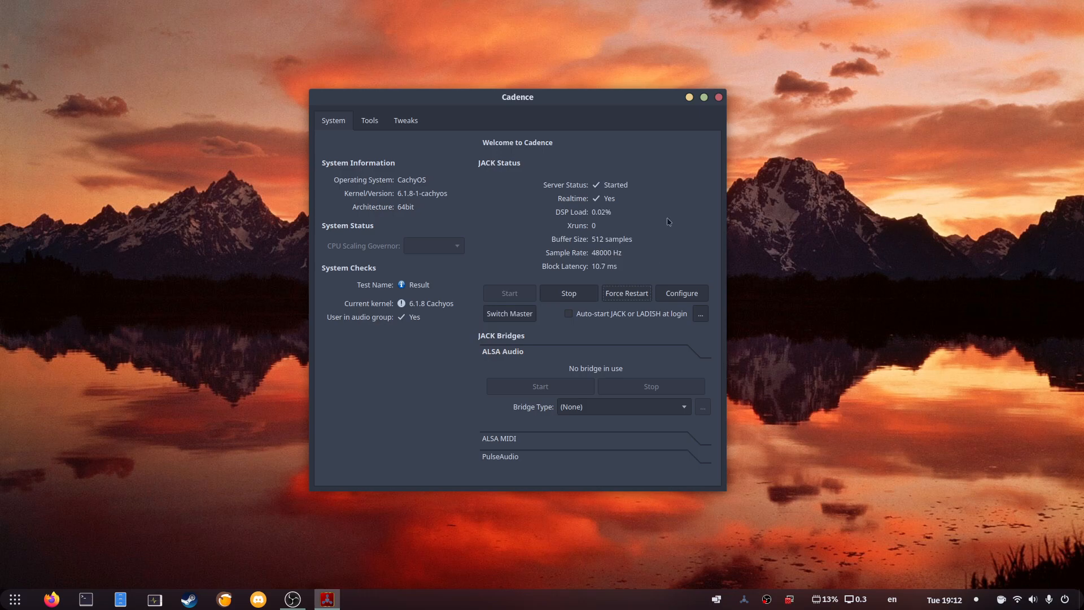
mouse_move(561, 330)
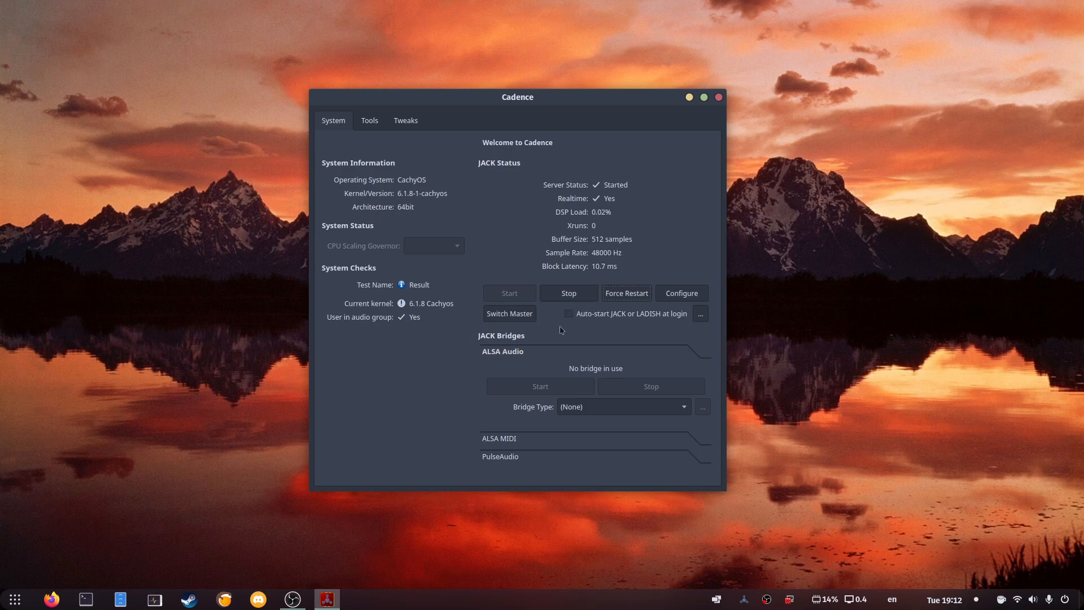
mouse_move(505, 346)
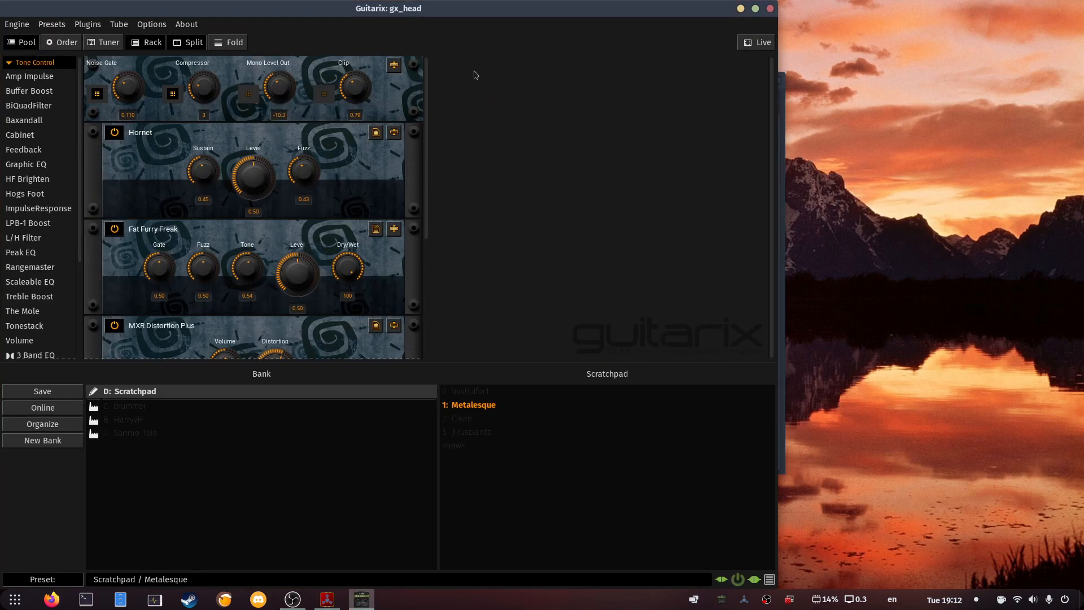
mouse_move(561, 216)
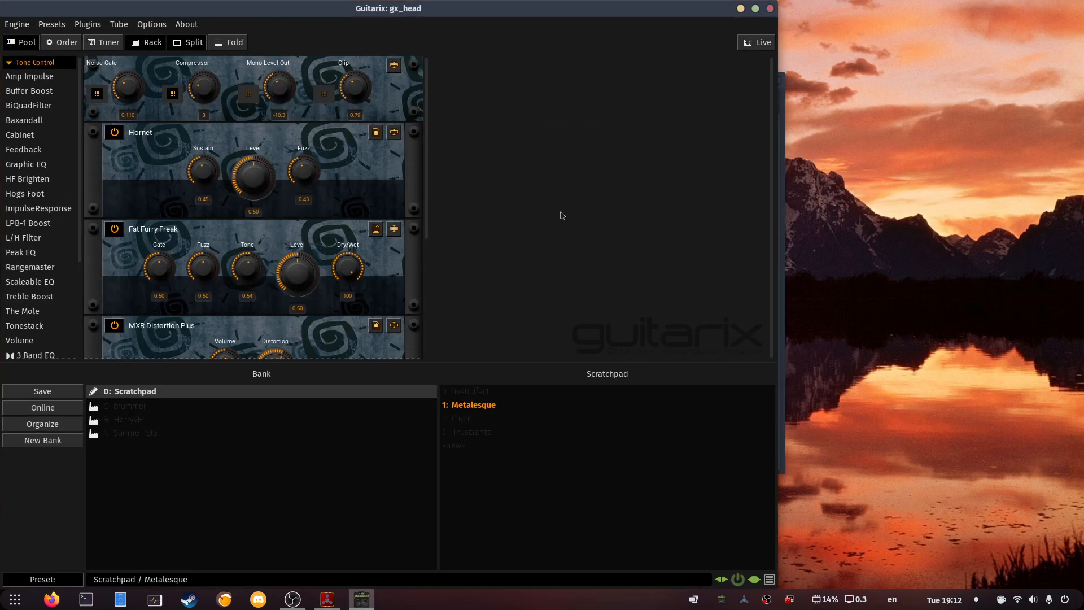
Scroll through the Guitarix gx_head rack with the Scratchpad Metalesque preset.
scroll("down", 3)
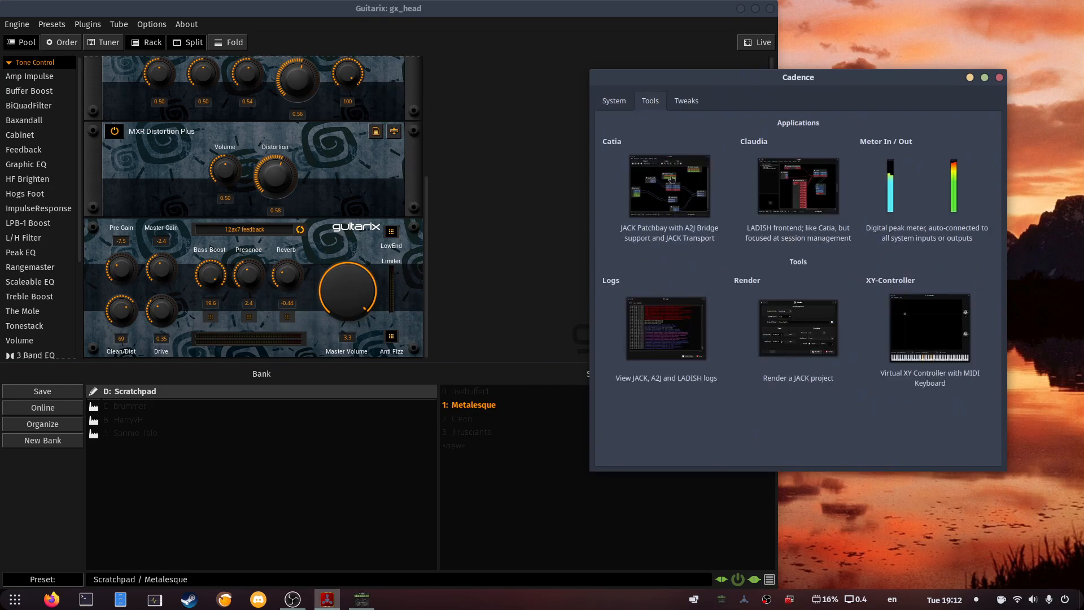
Launch Catia from Cadence's Tools list to view the gx_head routing.
left_click(668, 184)
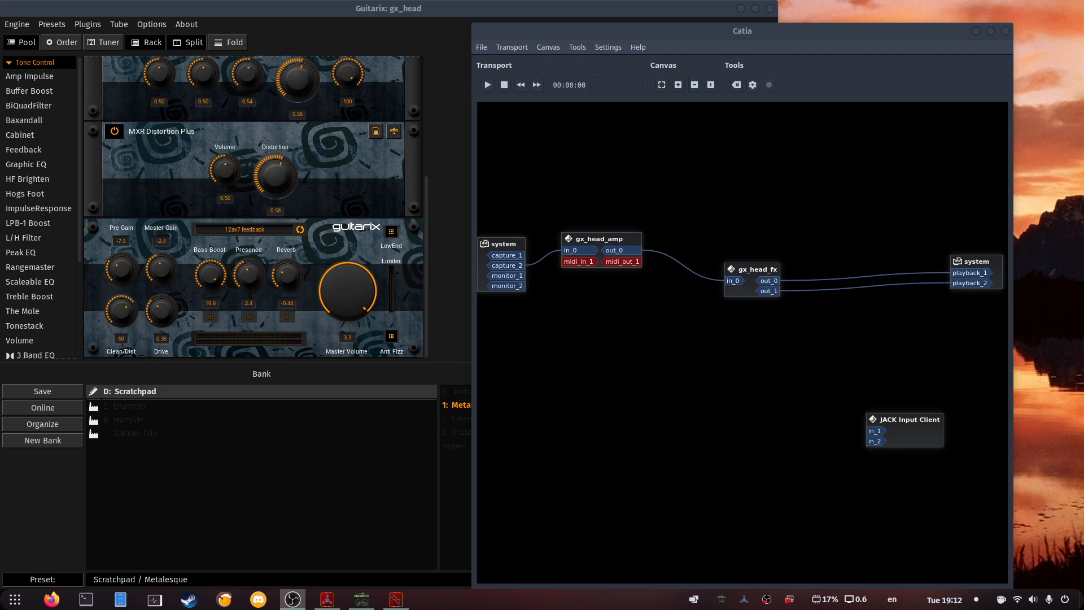
mouse_move(780, 311)
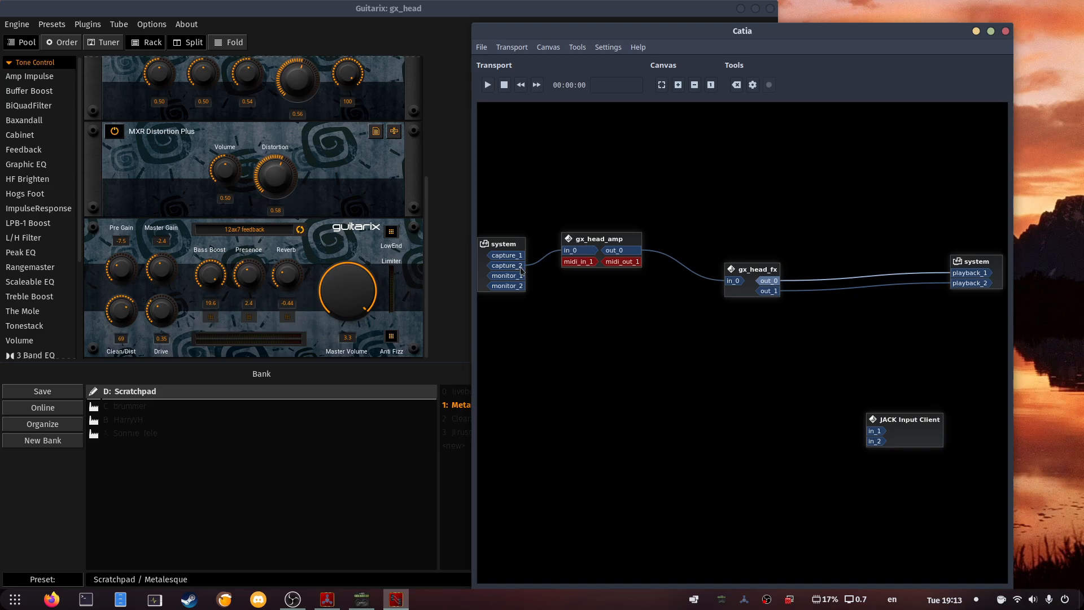
mouse_move(523, 272)
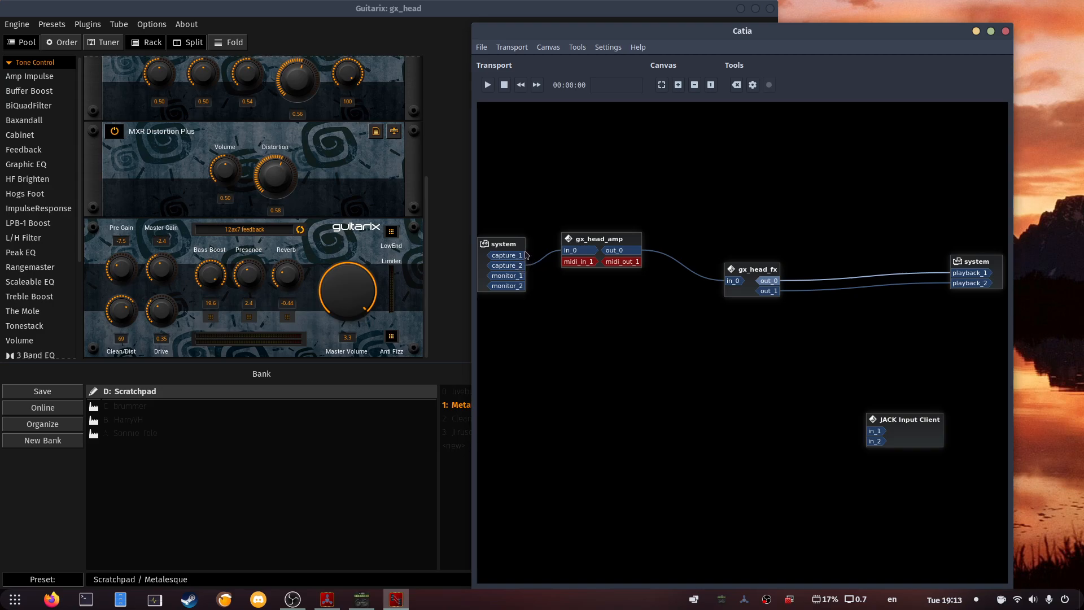
mouse_move(527, 256)
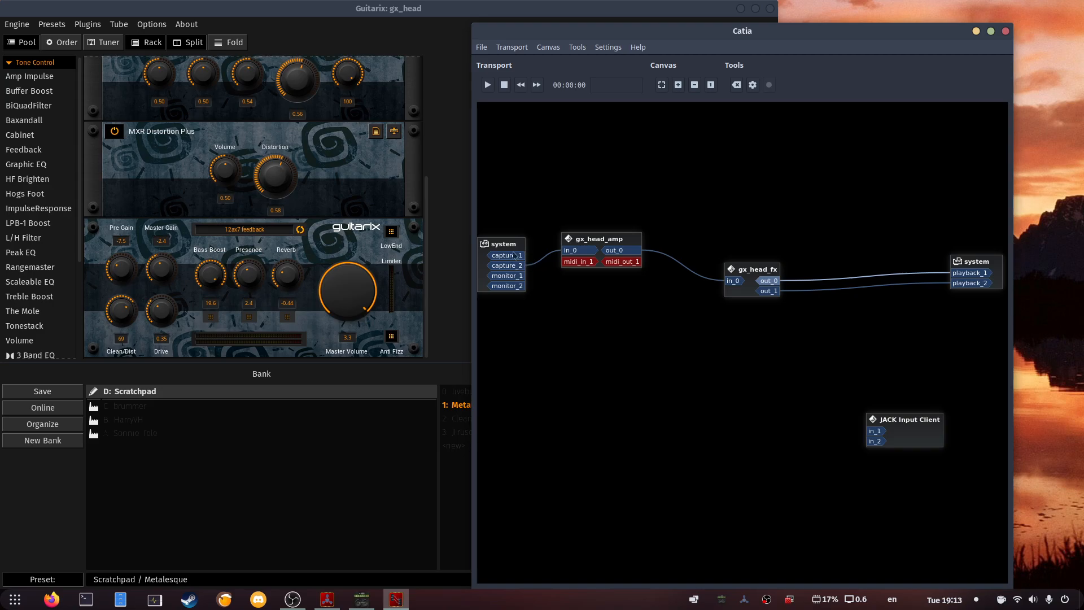
mouse_move(550, 272)
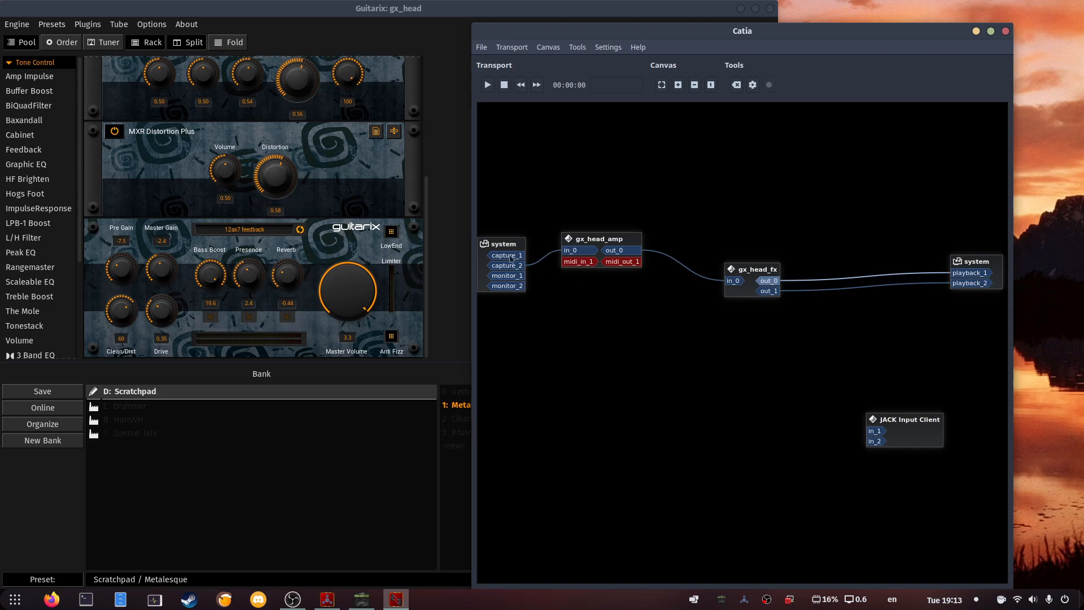
mouse_move(564, 258)
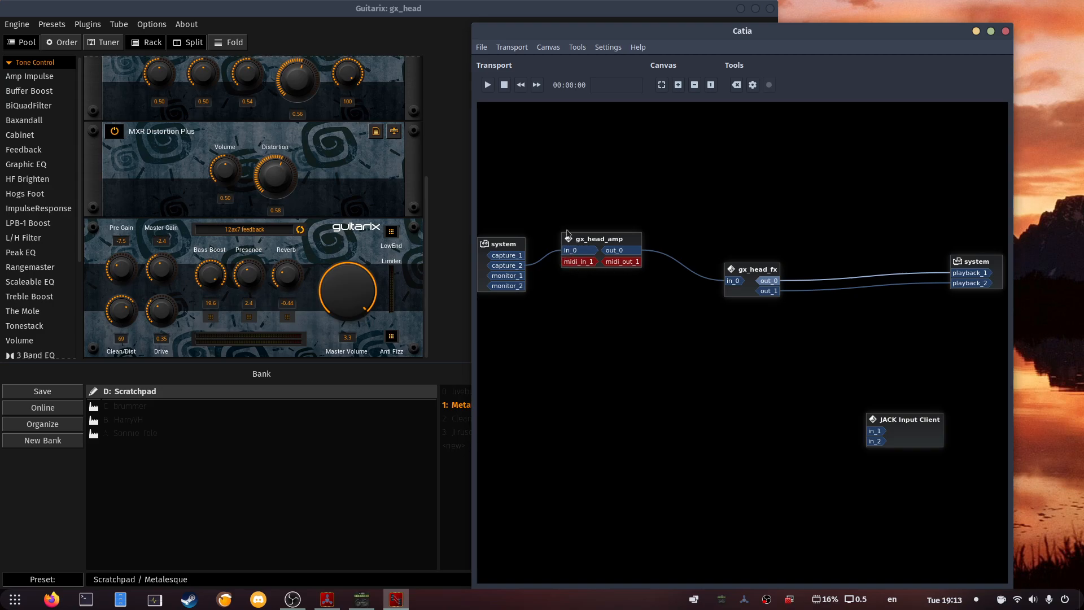
mouse_move(699, 298)
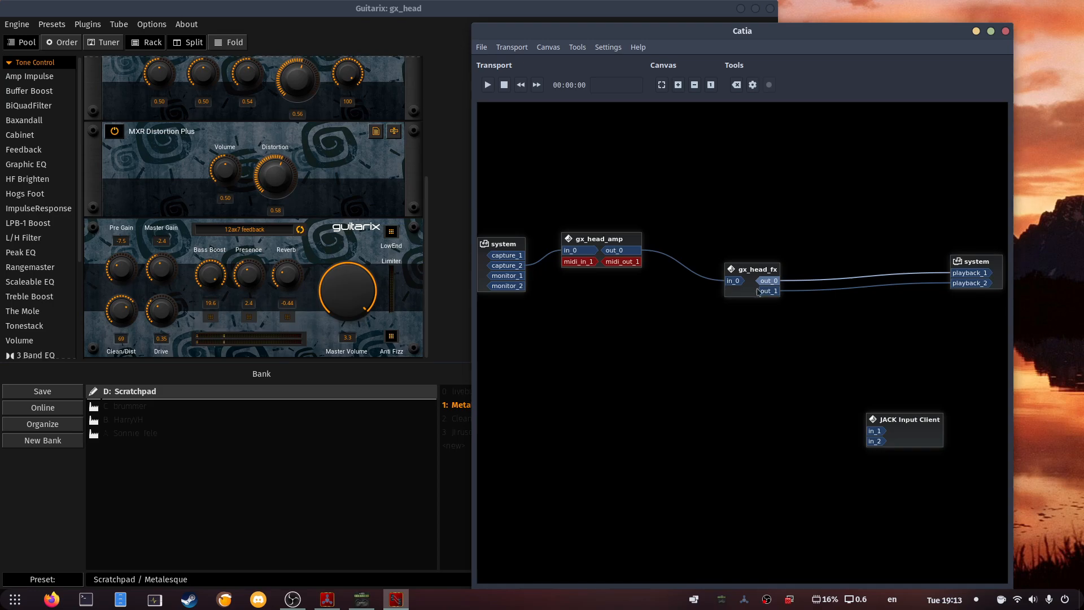
mouse_move(707, 277)
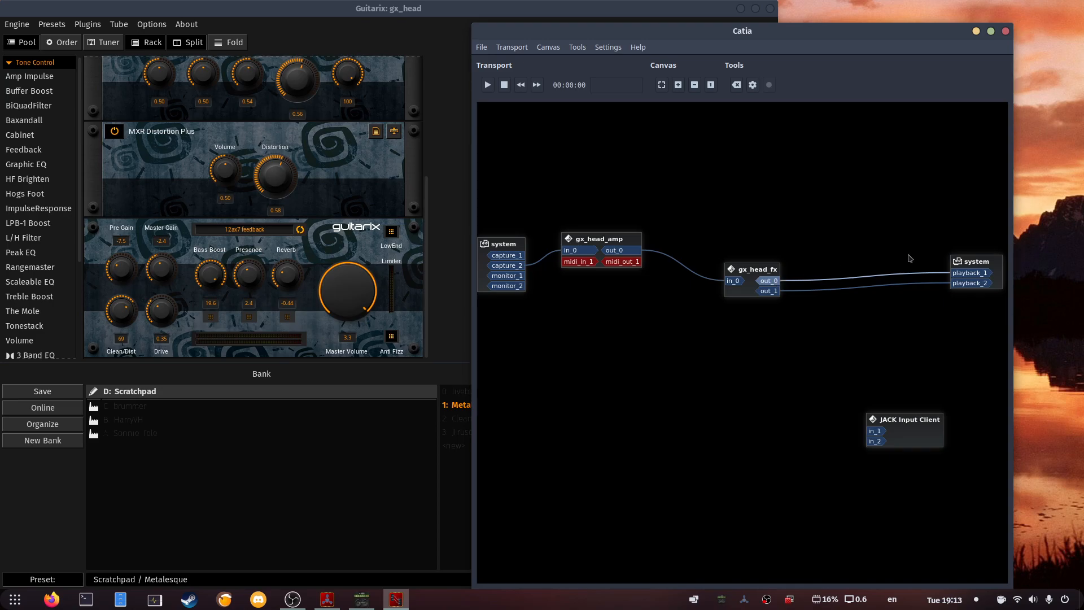
mouse_move(979, 271)
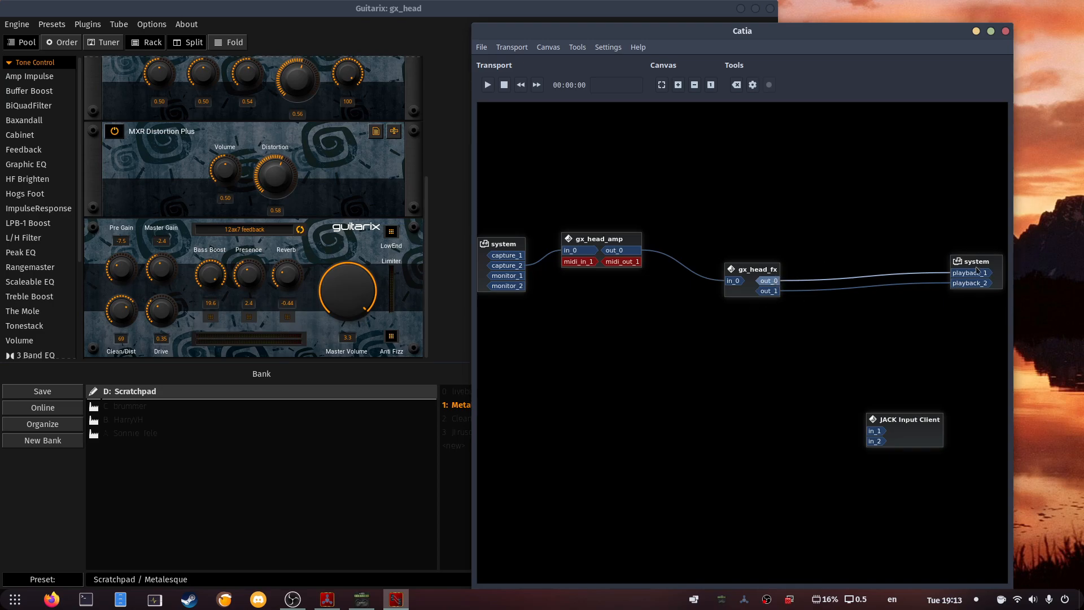
mouse_move(887, 250)
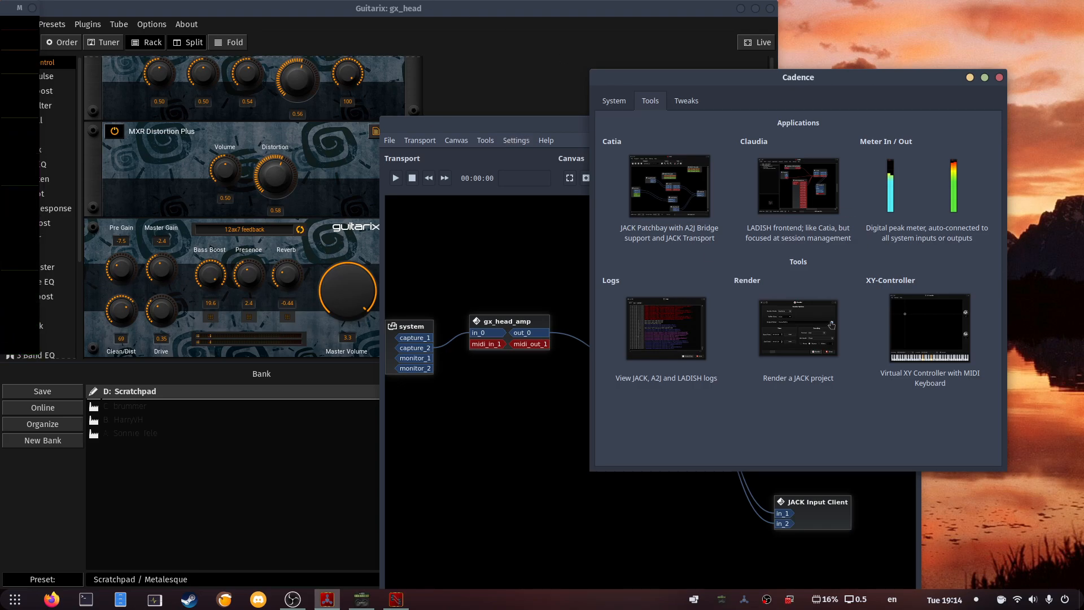
mouse_move(701, 219)
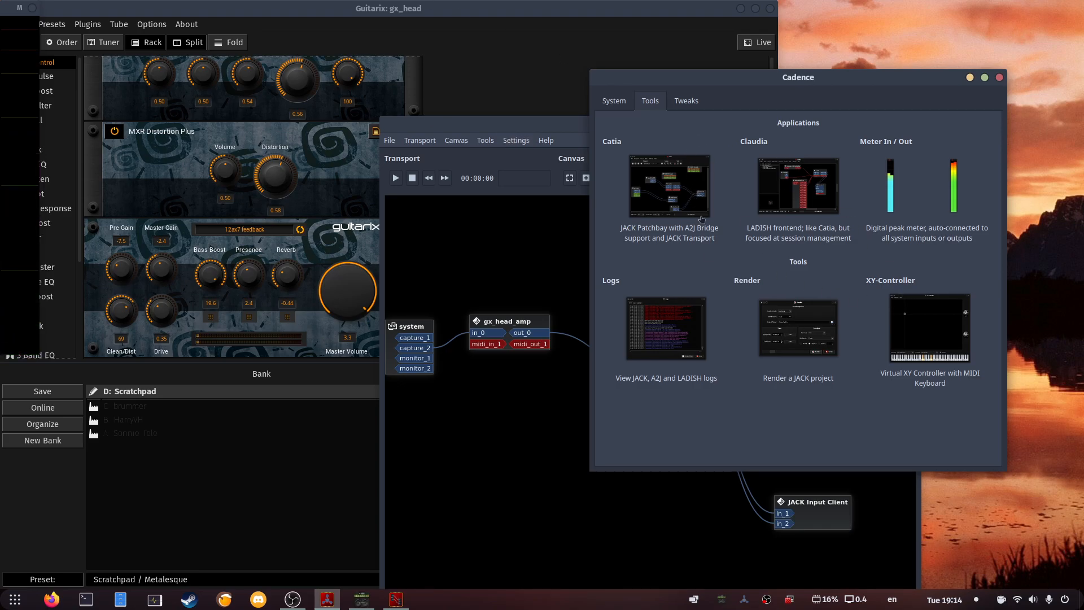
mouse_move(930, 28)
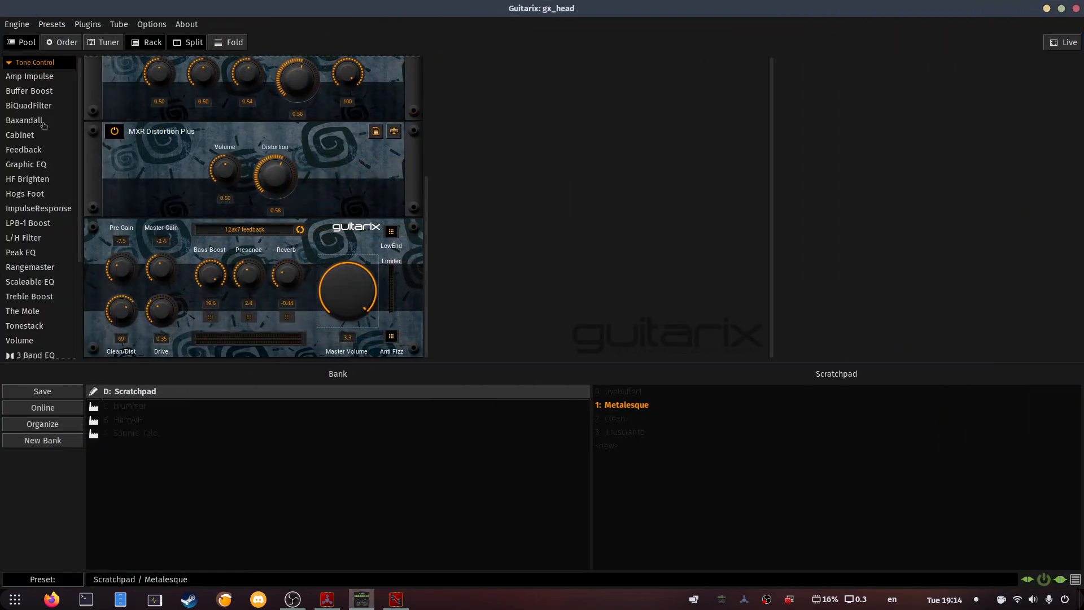
Scroll the Guitarix rack and load preset 2: Clean from the Scratchpad bank.
scroll("up", 3)
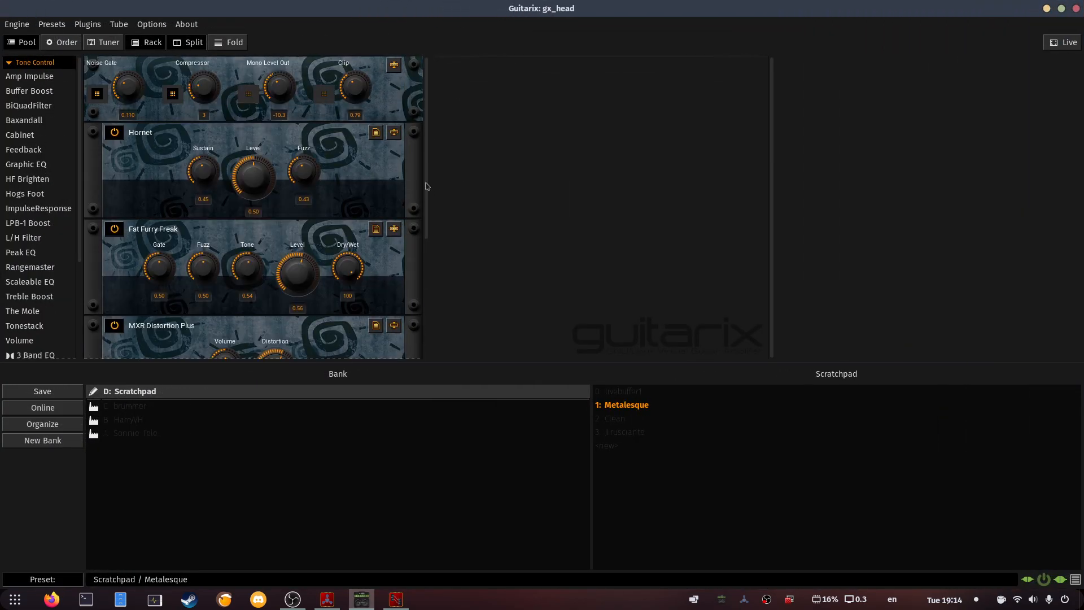
scroll("down", 3)
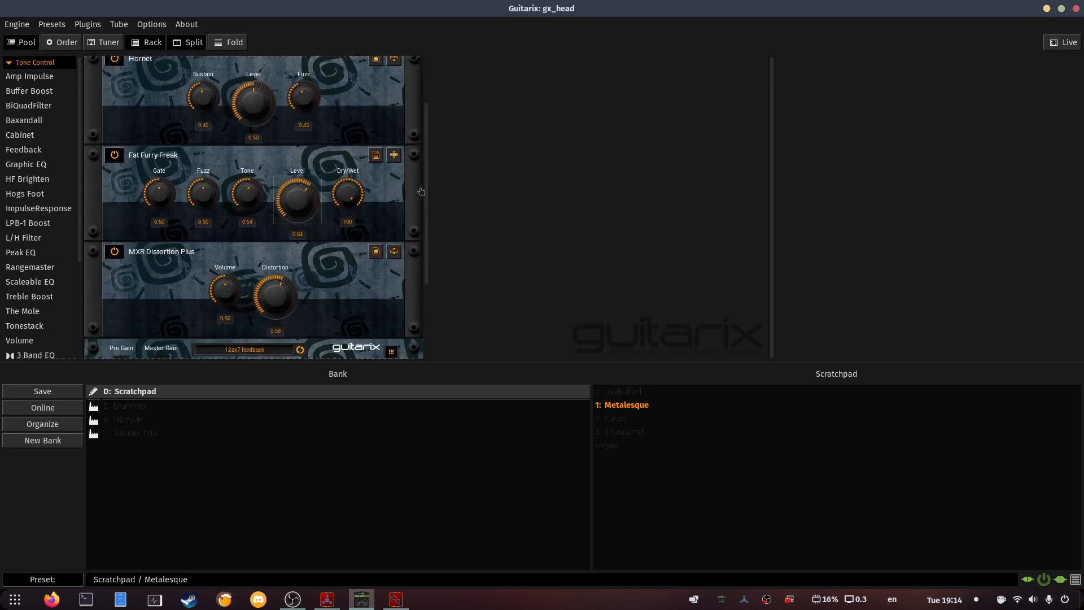
scroll("down", 3)
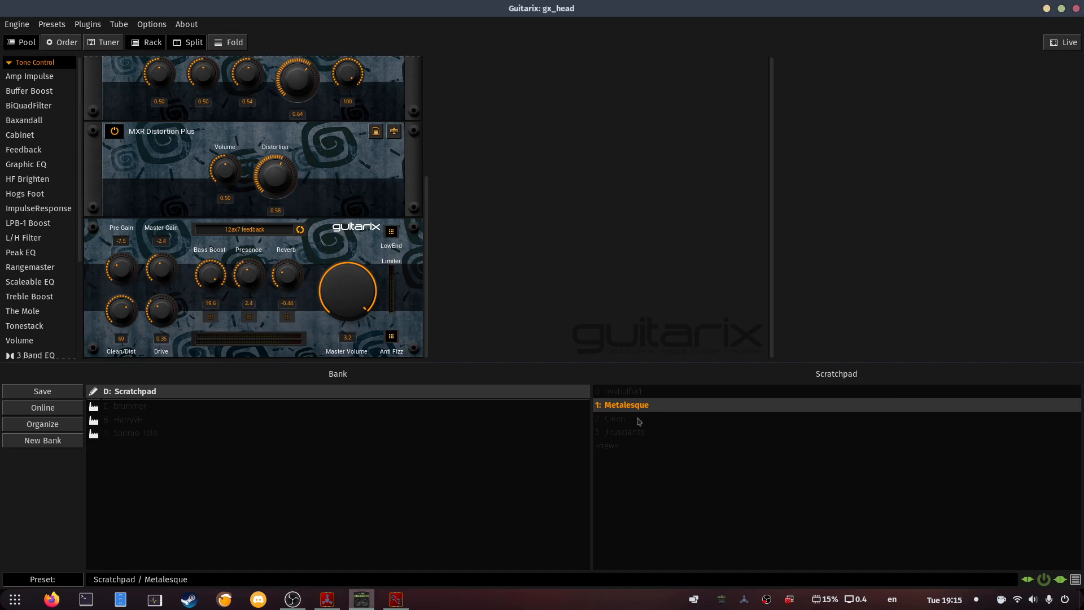
left_click(616, 419)
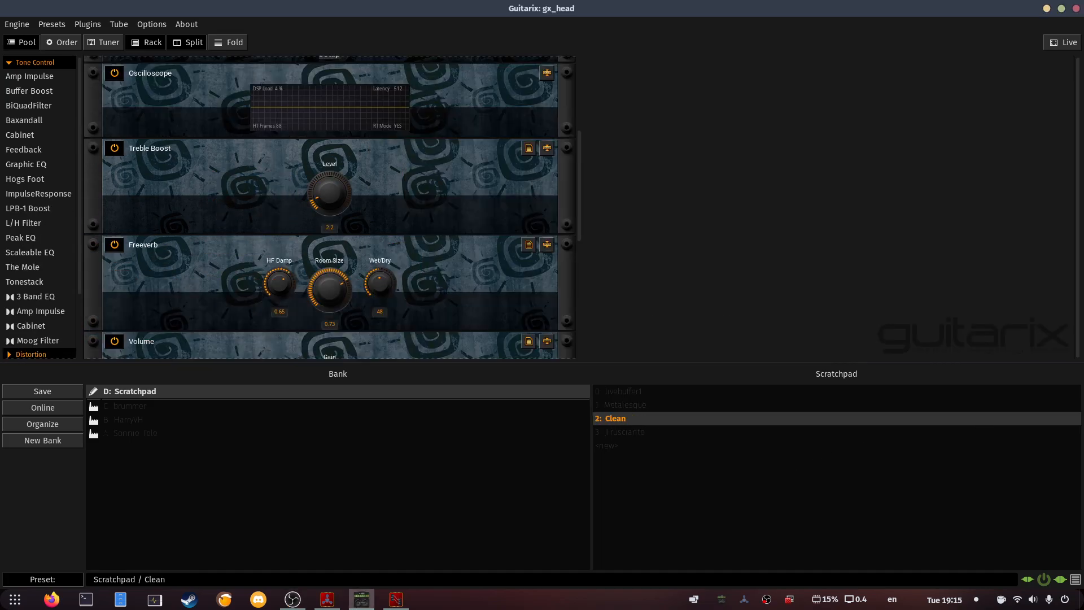